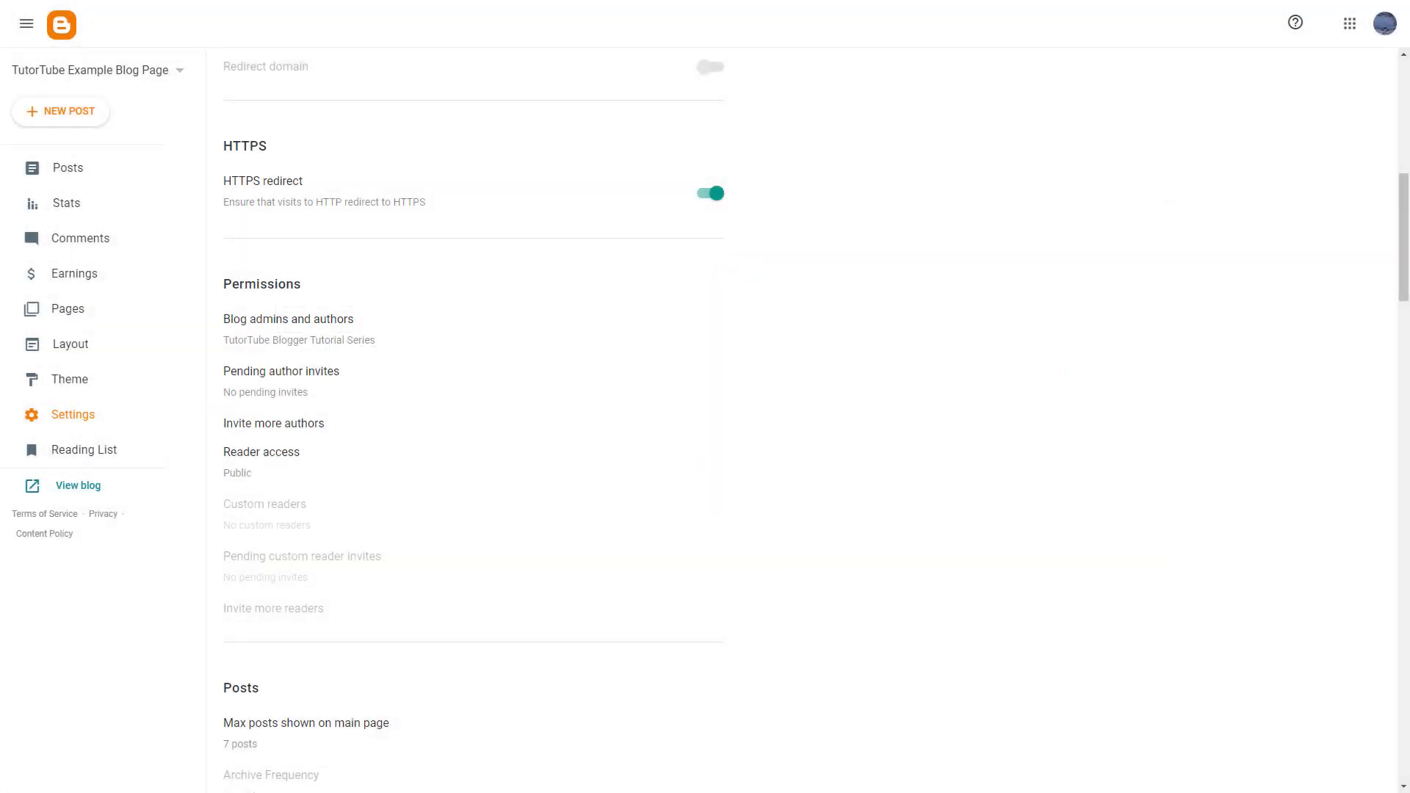
{"action": "mouse_move", "coordinate": [962, 281]}
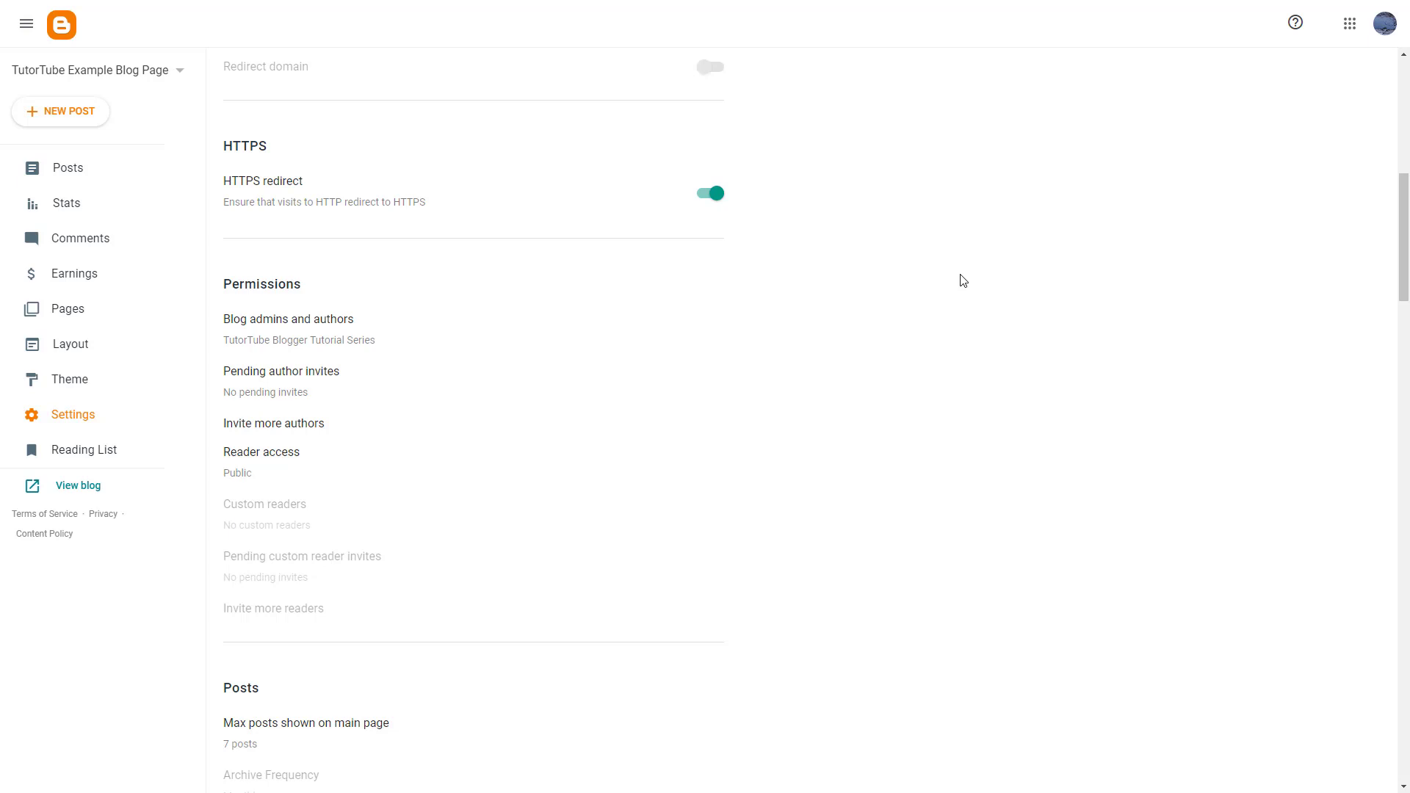
{"action": "mouse_move", "coordinate": [411, 448]}
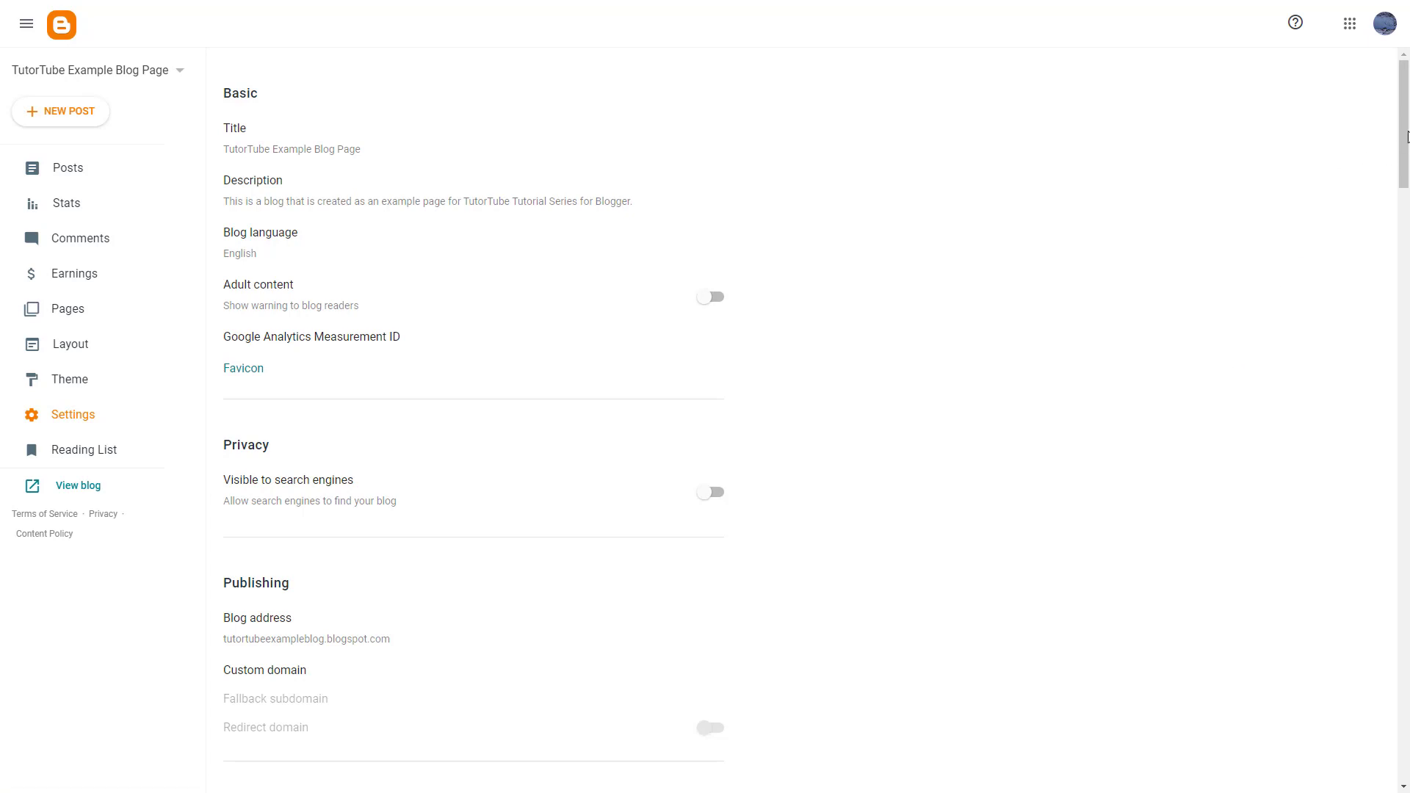
- Review the blog's current admins and authors list, then close it unchanged
{"action": "scroll", "scroll_direction": "down", "scroll_amount": 3}
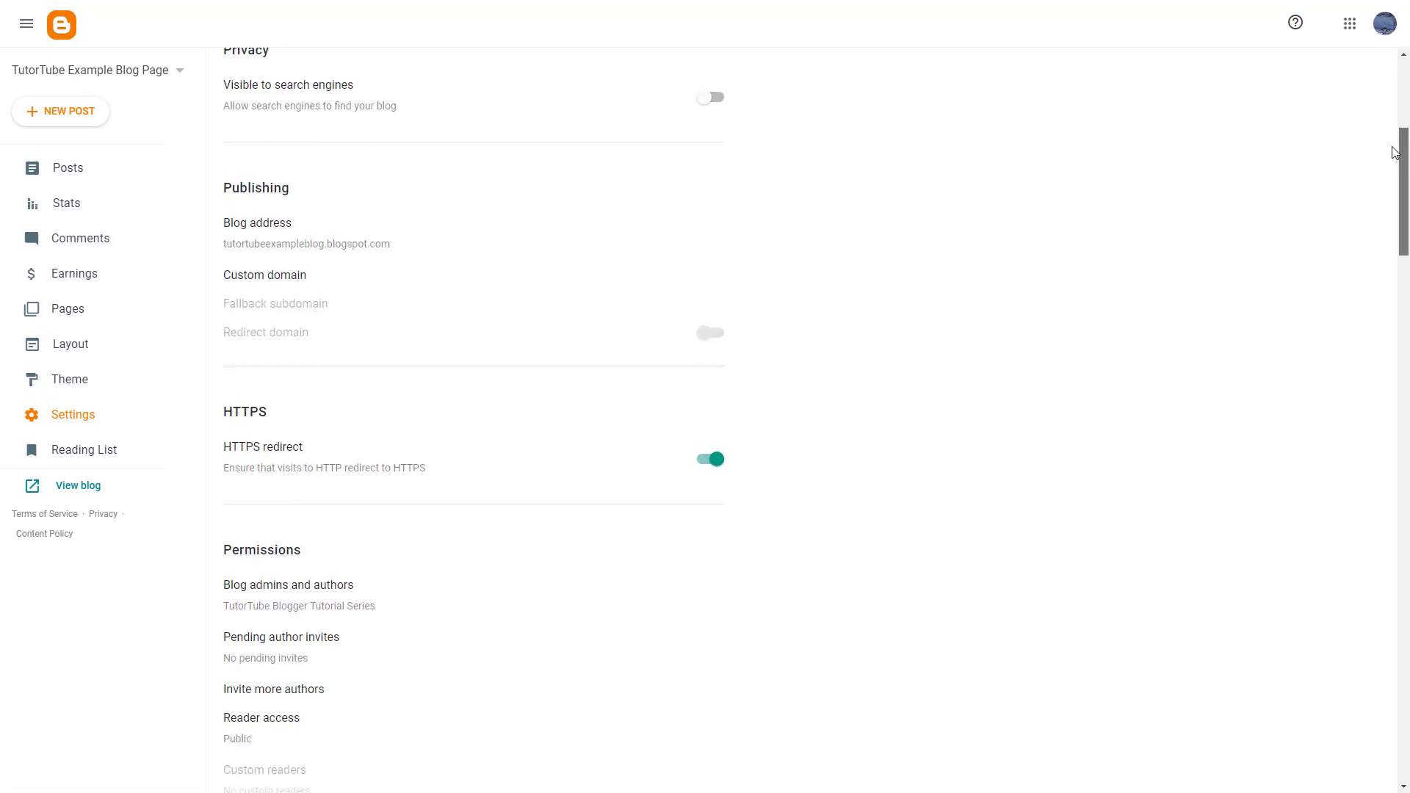
{"action": "scroll", "scroll_direction": "down", "scroll_amount": 3}
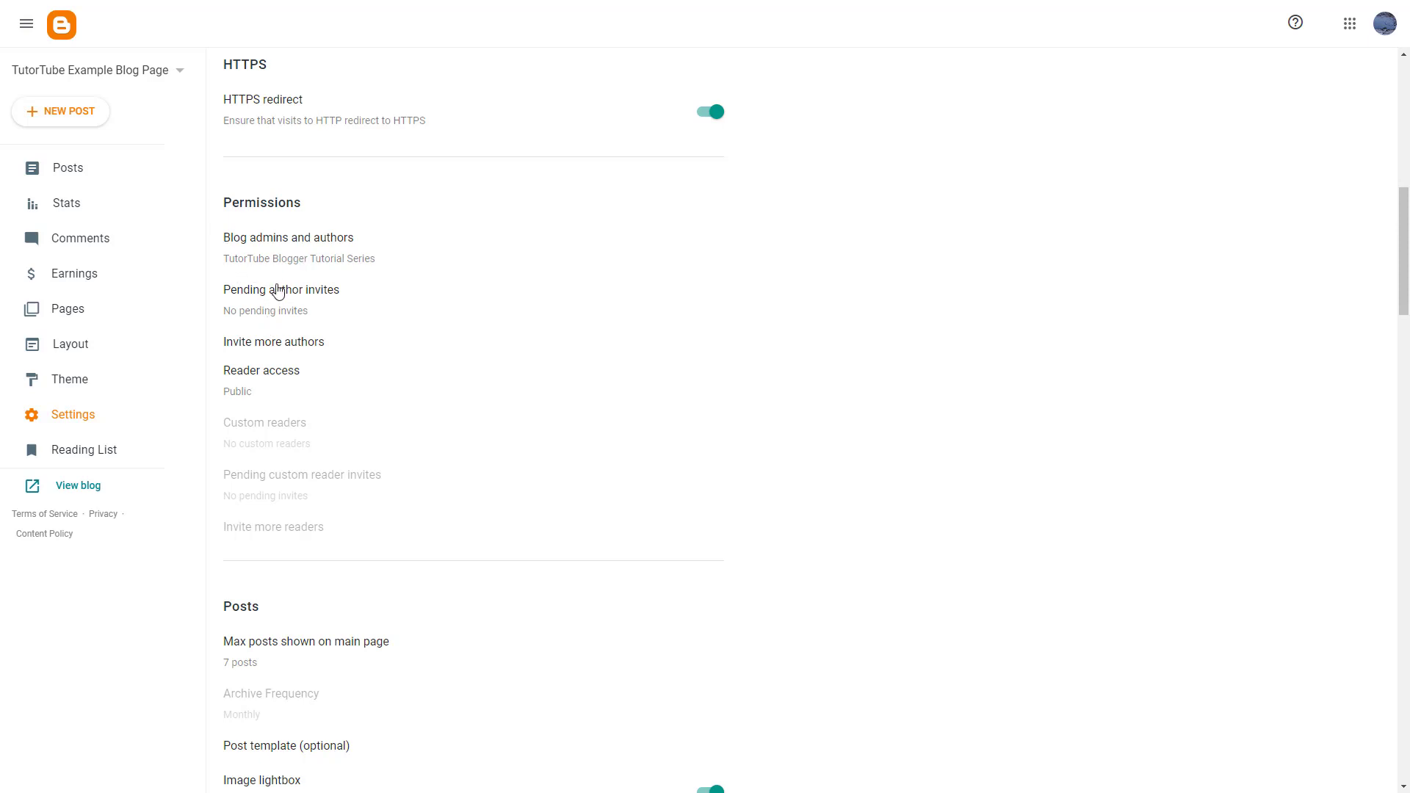
{"action": "left_click", "coordinate": [288, 238]}
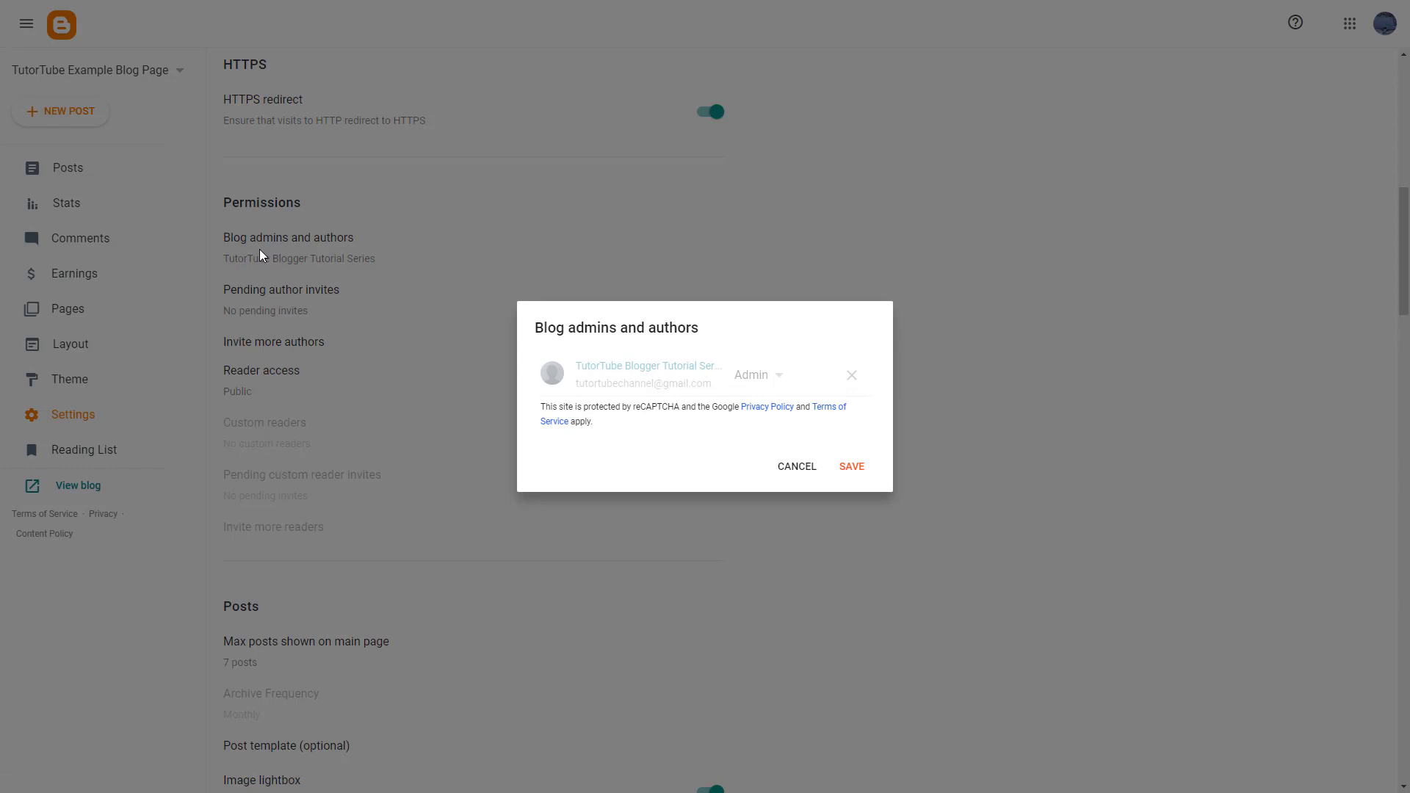
{"action": "mouse_move", "coordinate": [820, 374]}
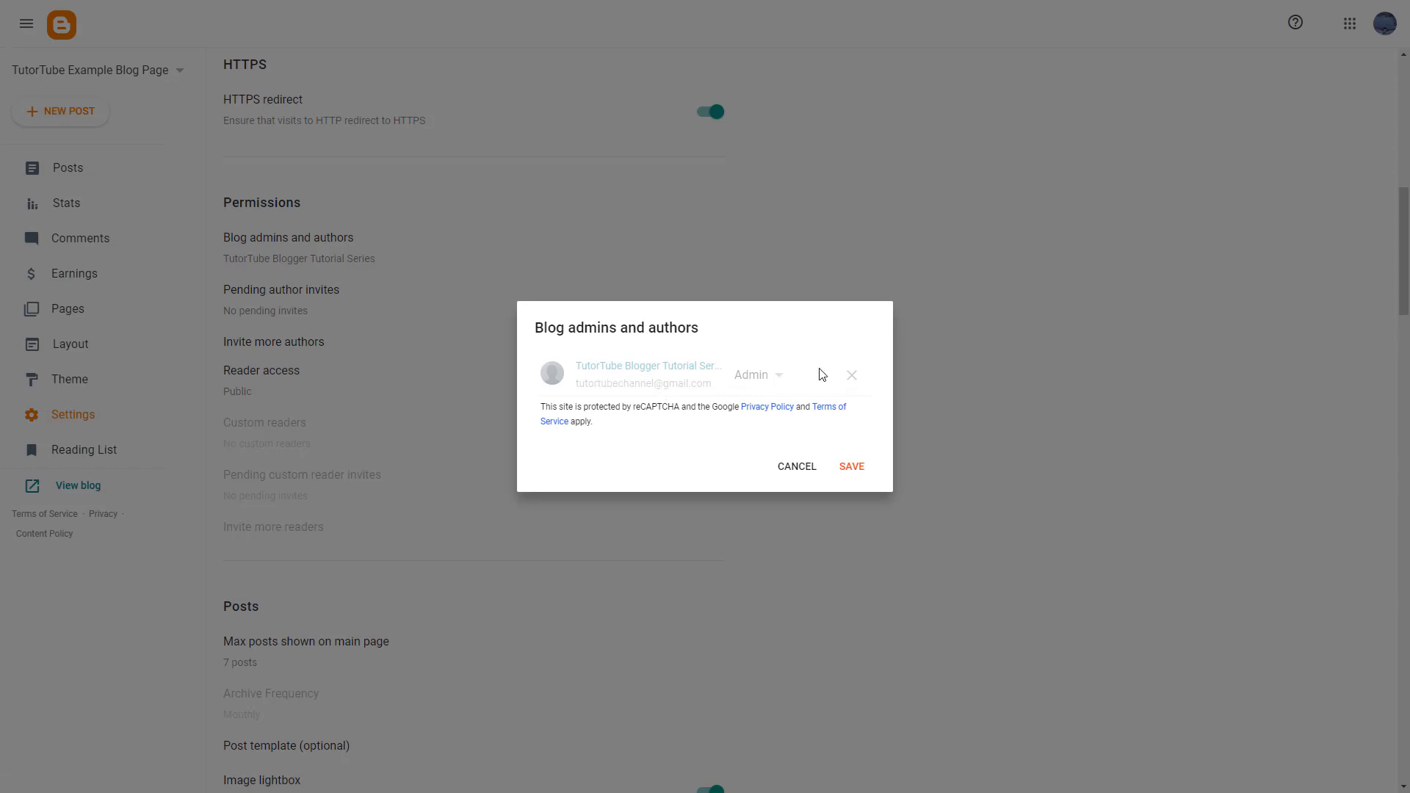
{"action": "mouse_move", "coordinate": [740, 420]}
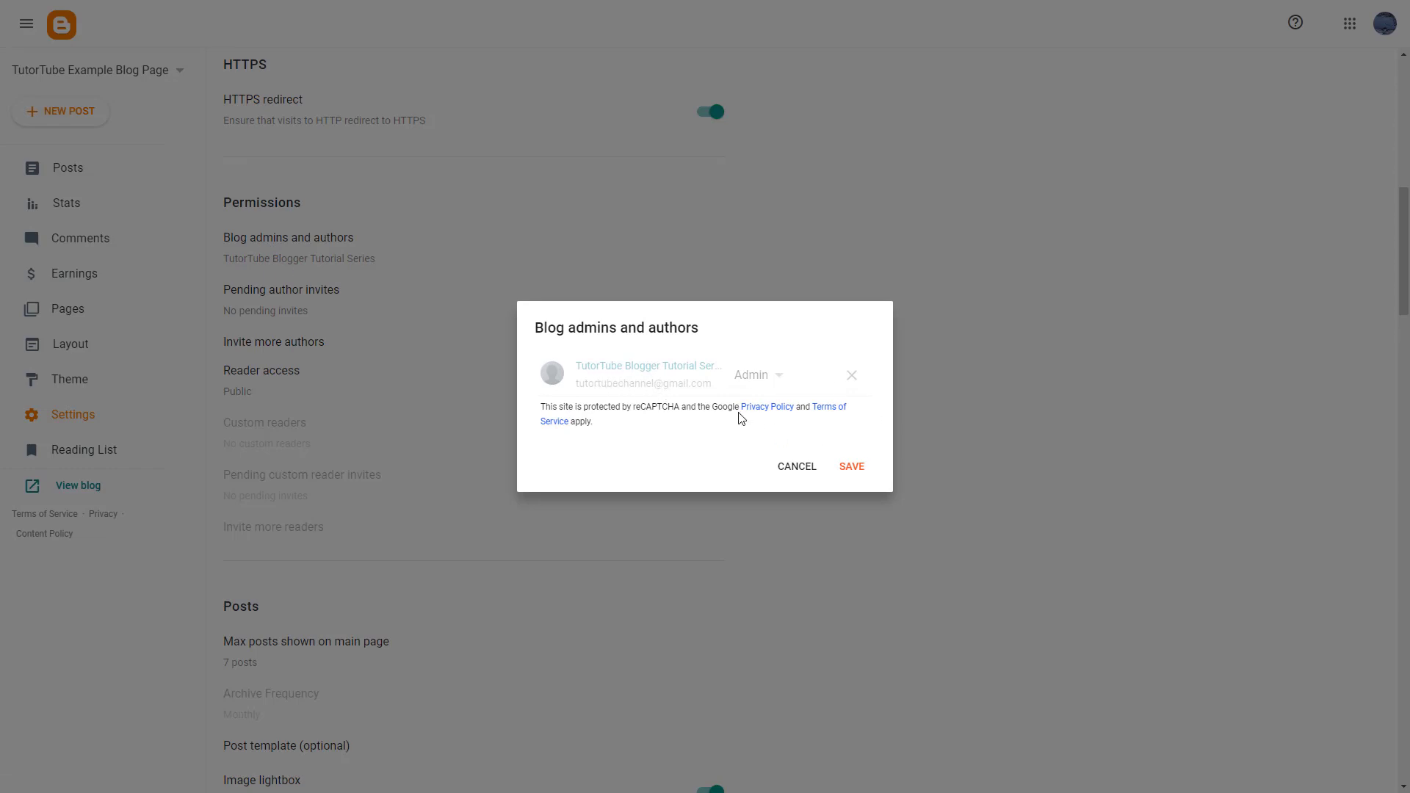
{"action": "left_click", "coordinate": [794, 466]}
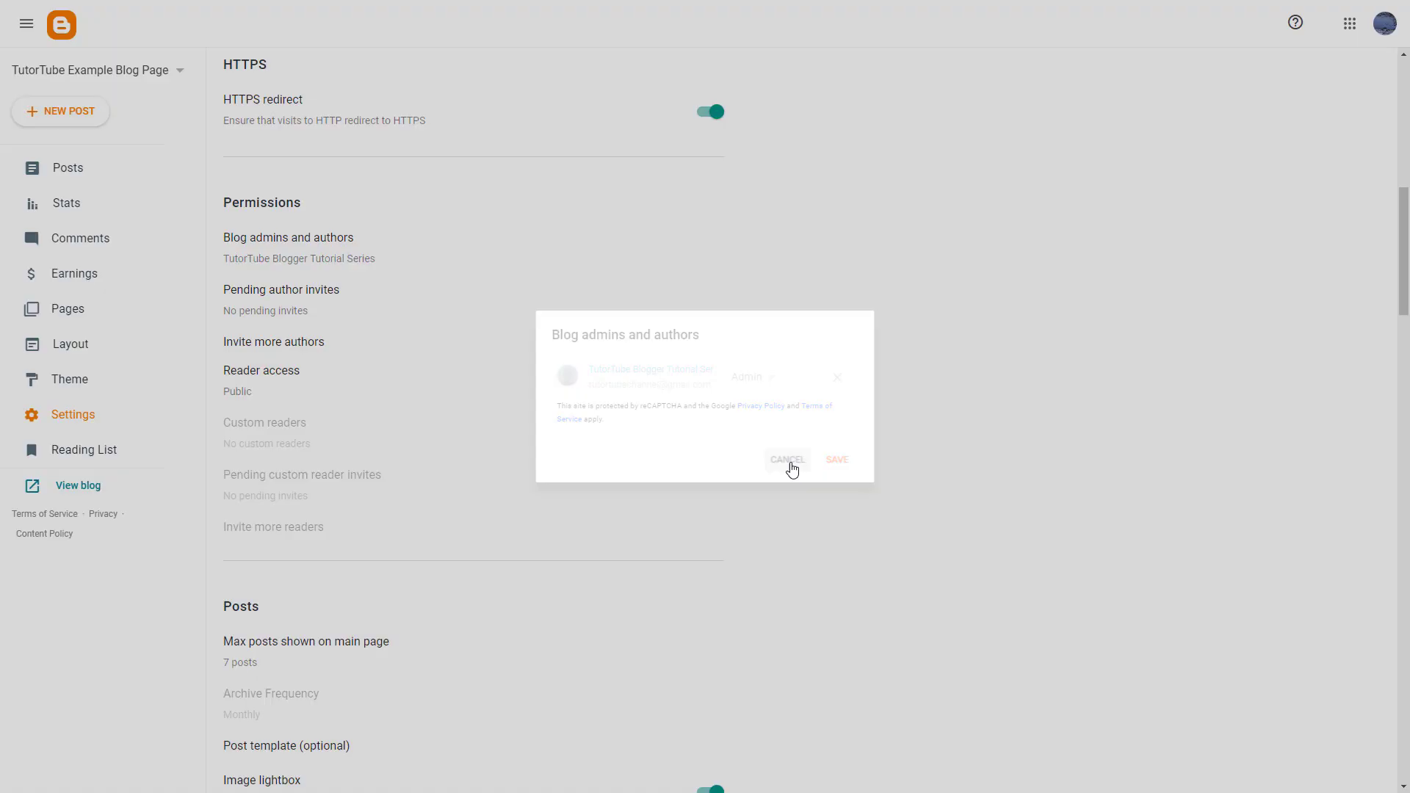
{"action": "left_click", "coordinate": [785, 460]}
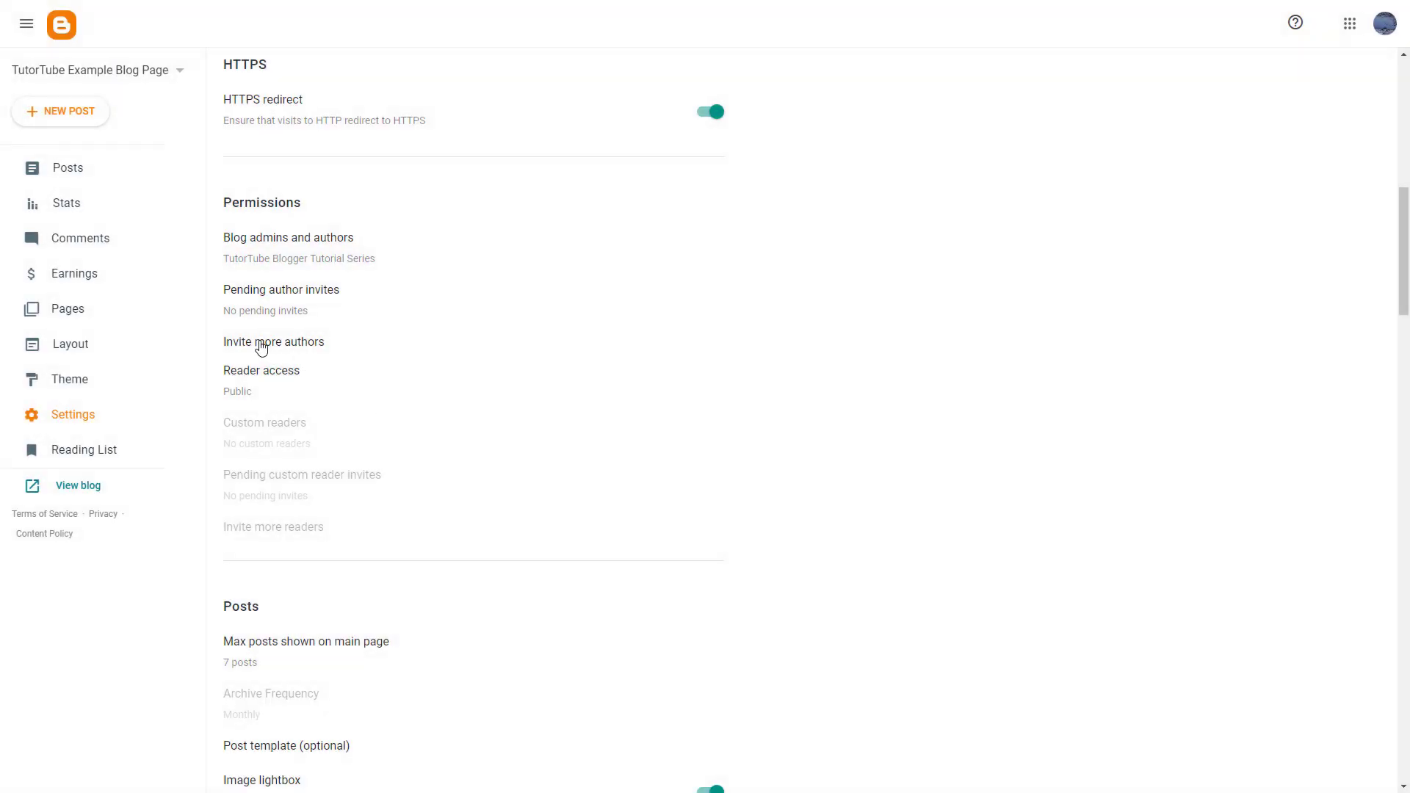
- Invite two comma-separated TutorTube Gmail addresses as blog authors and send the invitations
{"action": "left_click", "coordinate": [273, 342]}
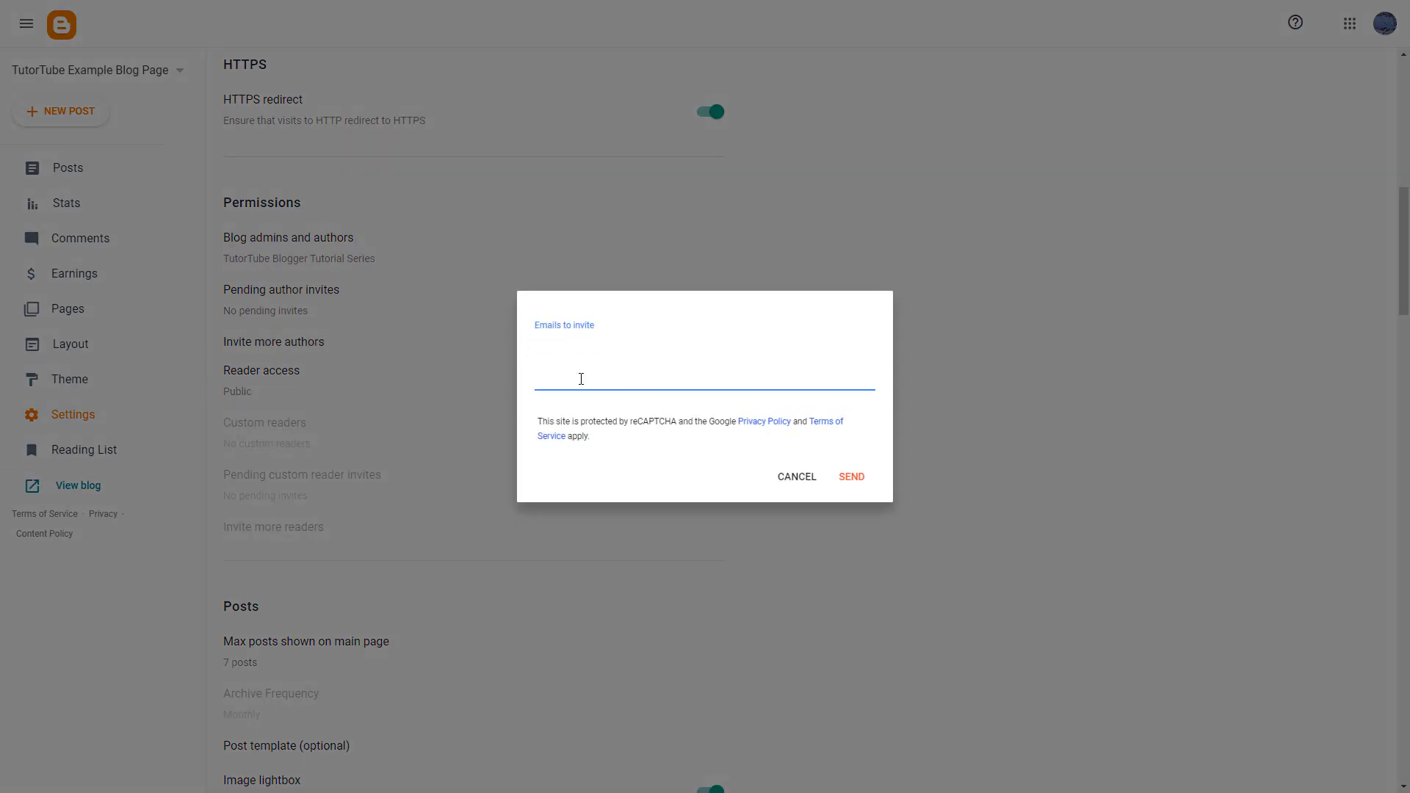
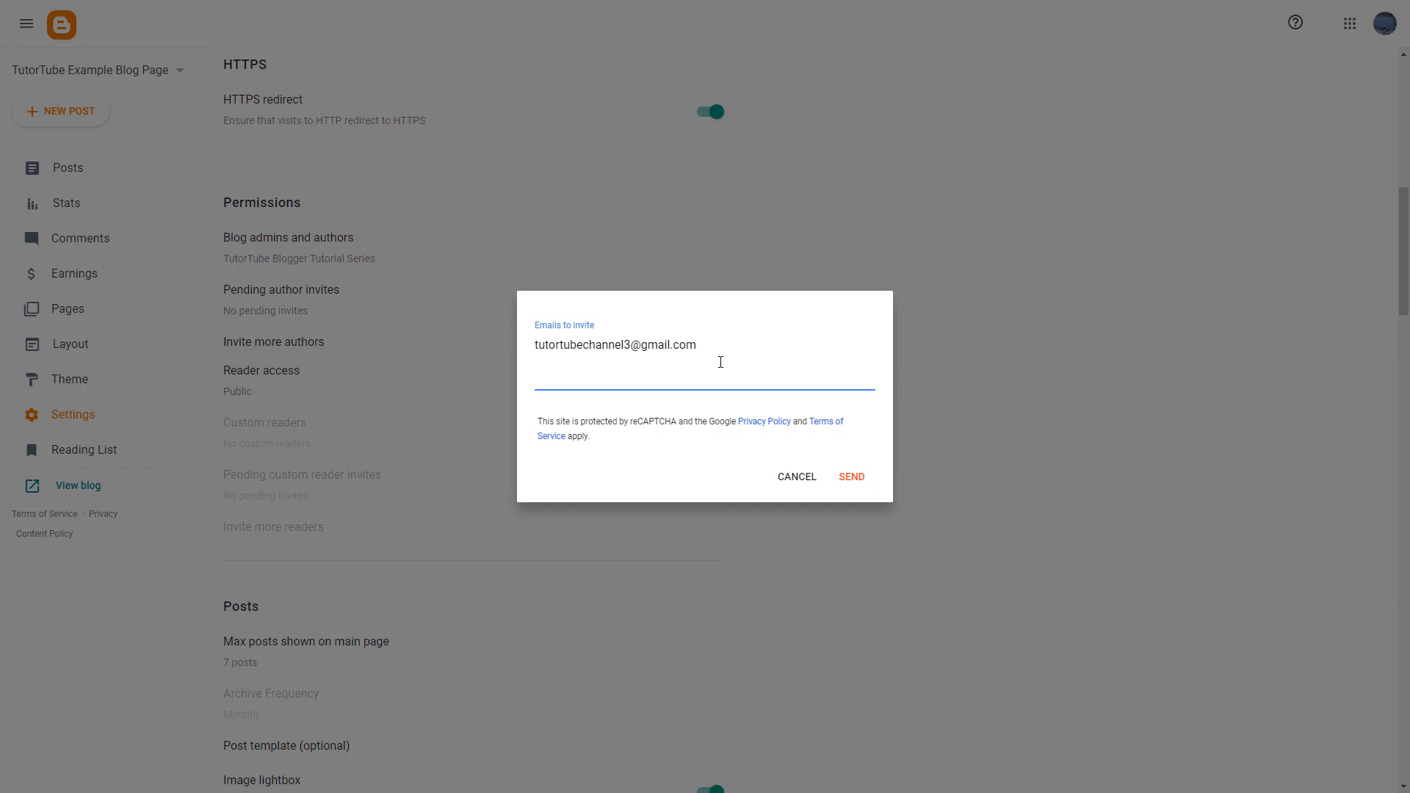
{"action": "type", "text": ","}
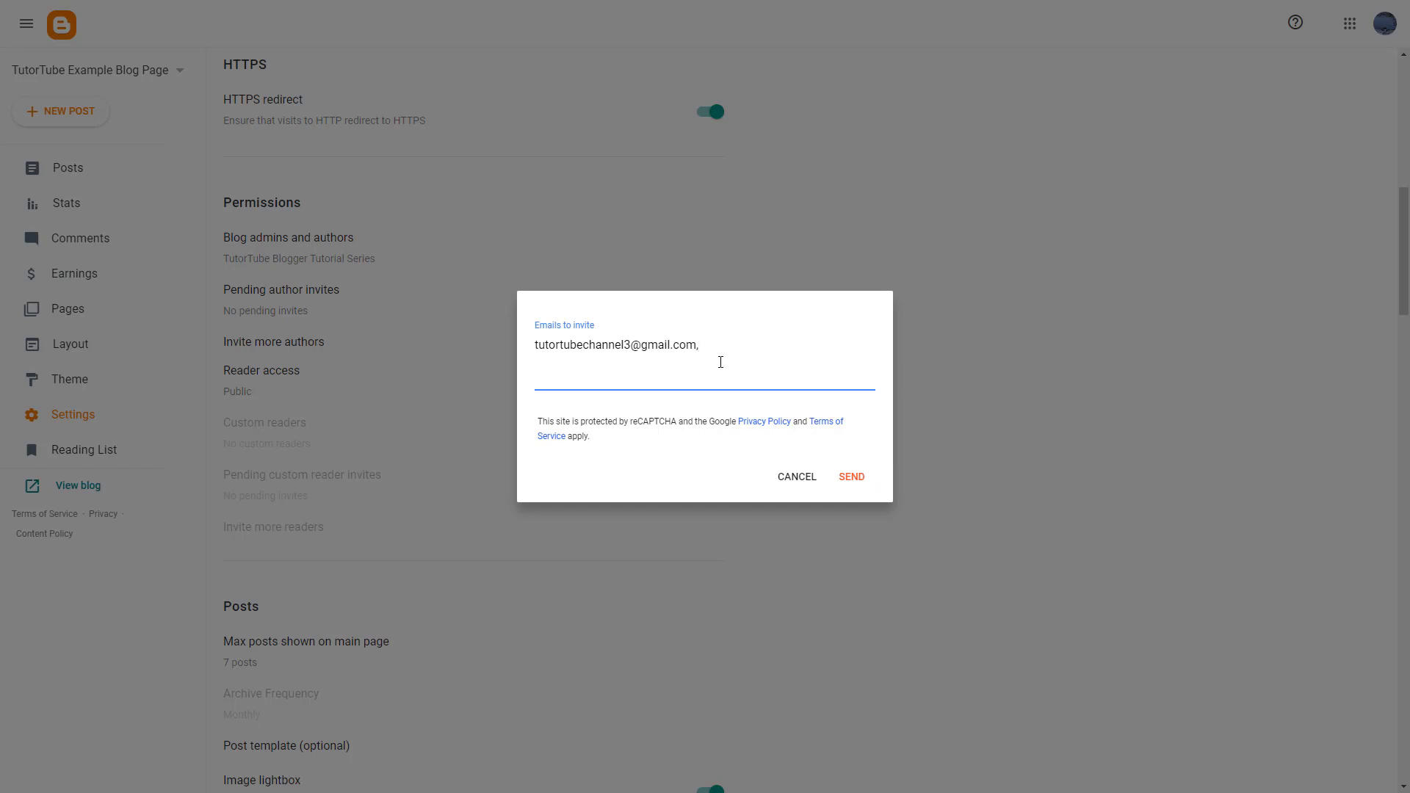
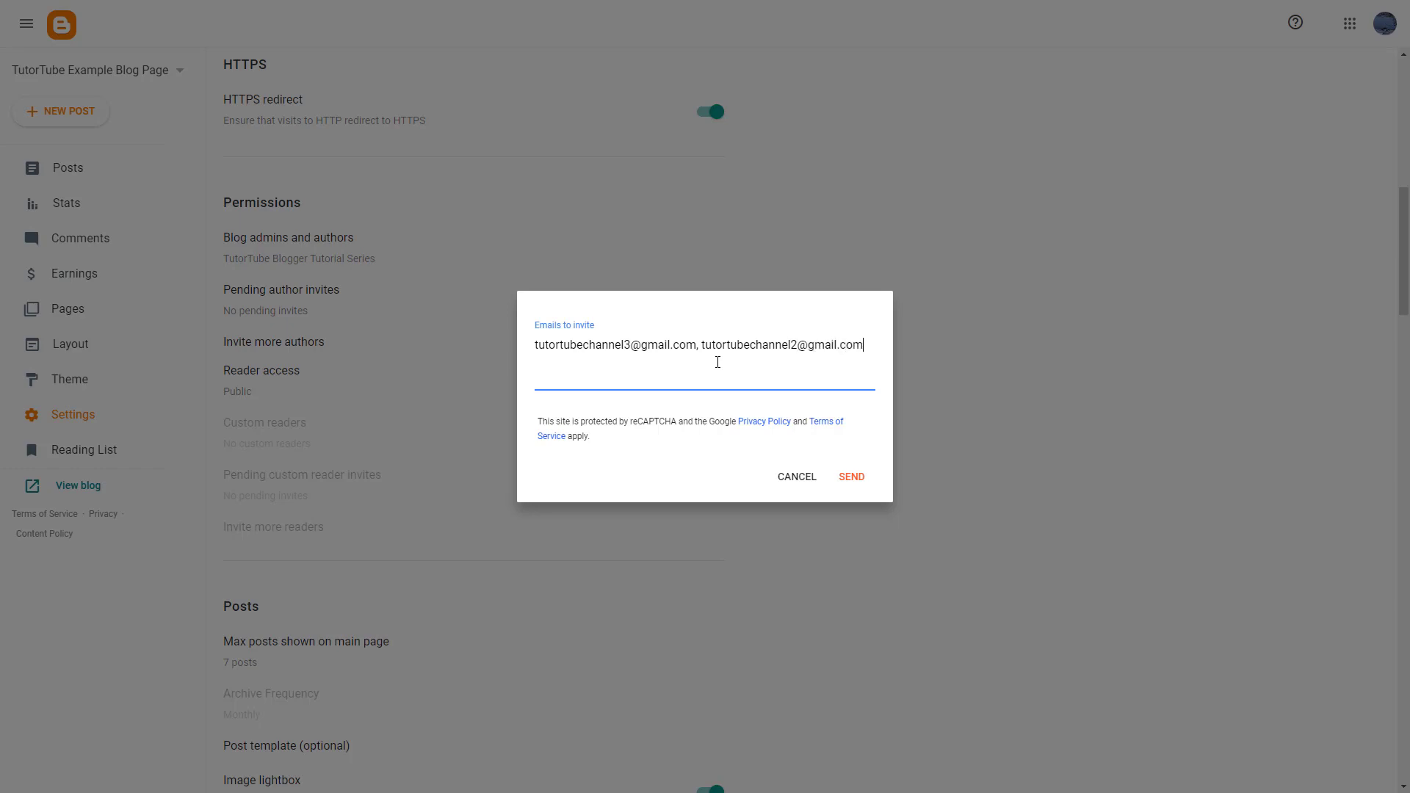
{"action": "left_click", "coordinate": [850, 476]}
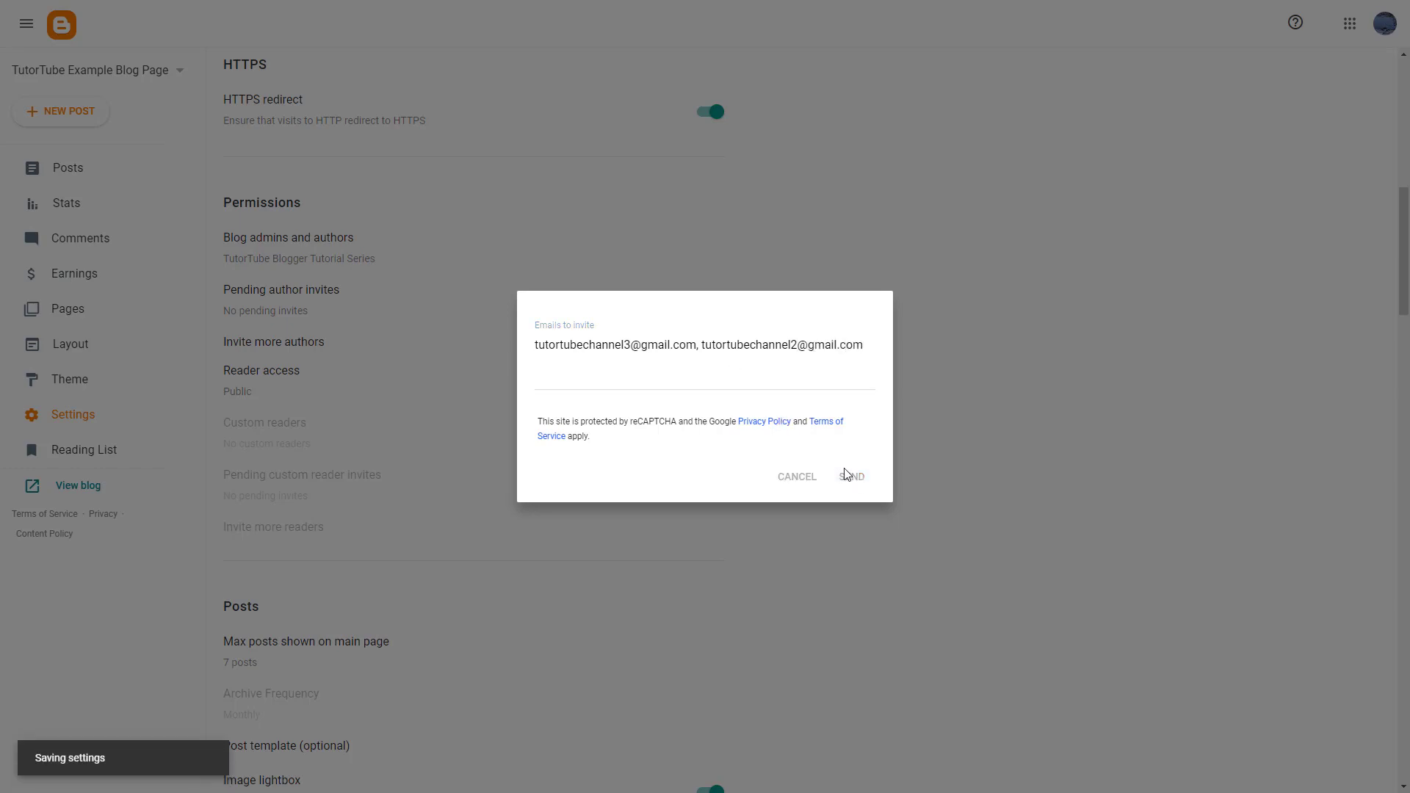
{"action": "left_click", "coordinate": [849, 476]}
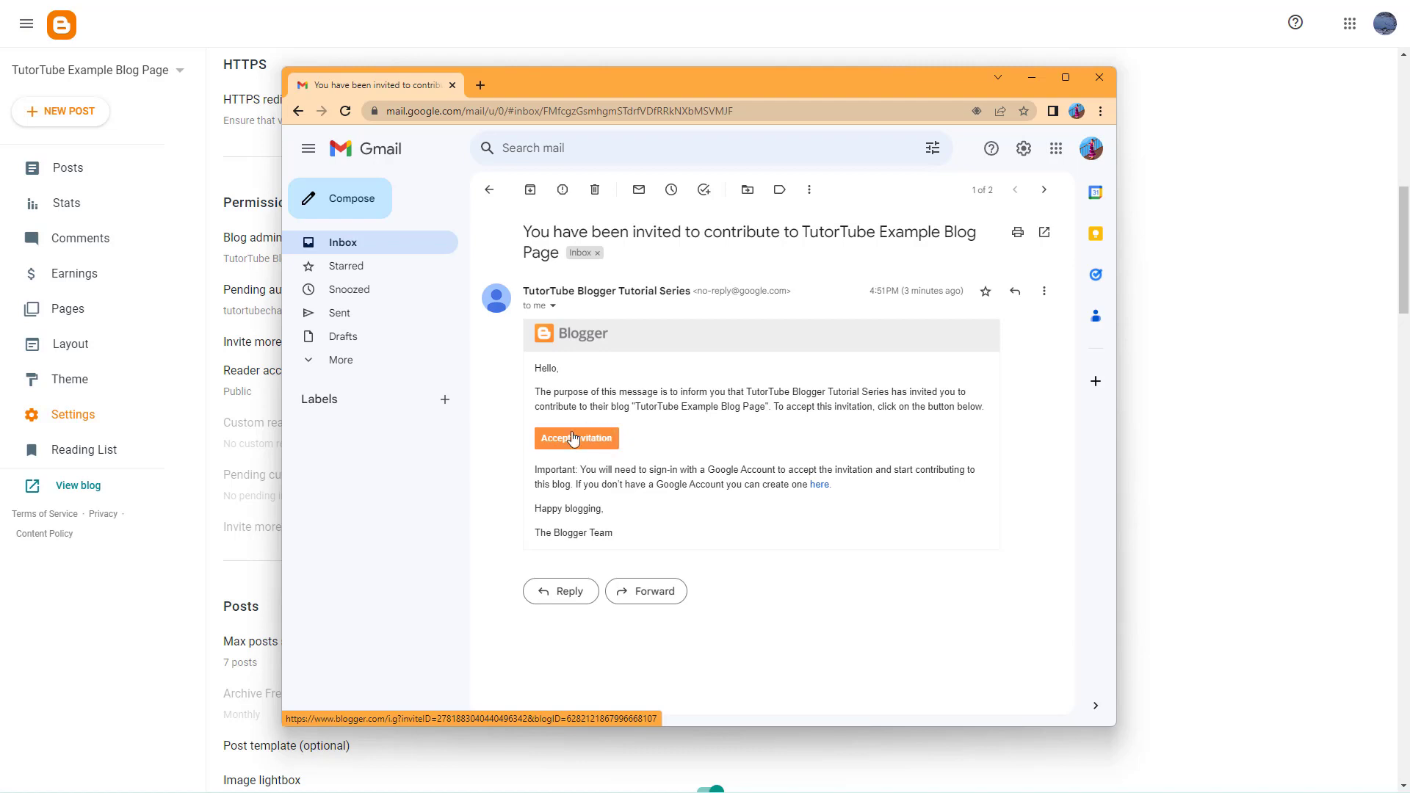
- Accept the blog contribution invitation from the Gmail message
{"action": "left_click", "coordinate": [575, 437]}
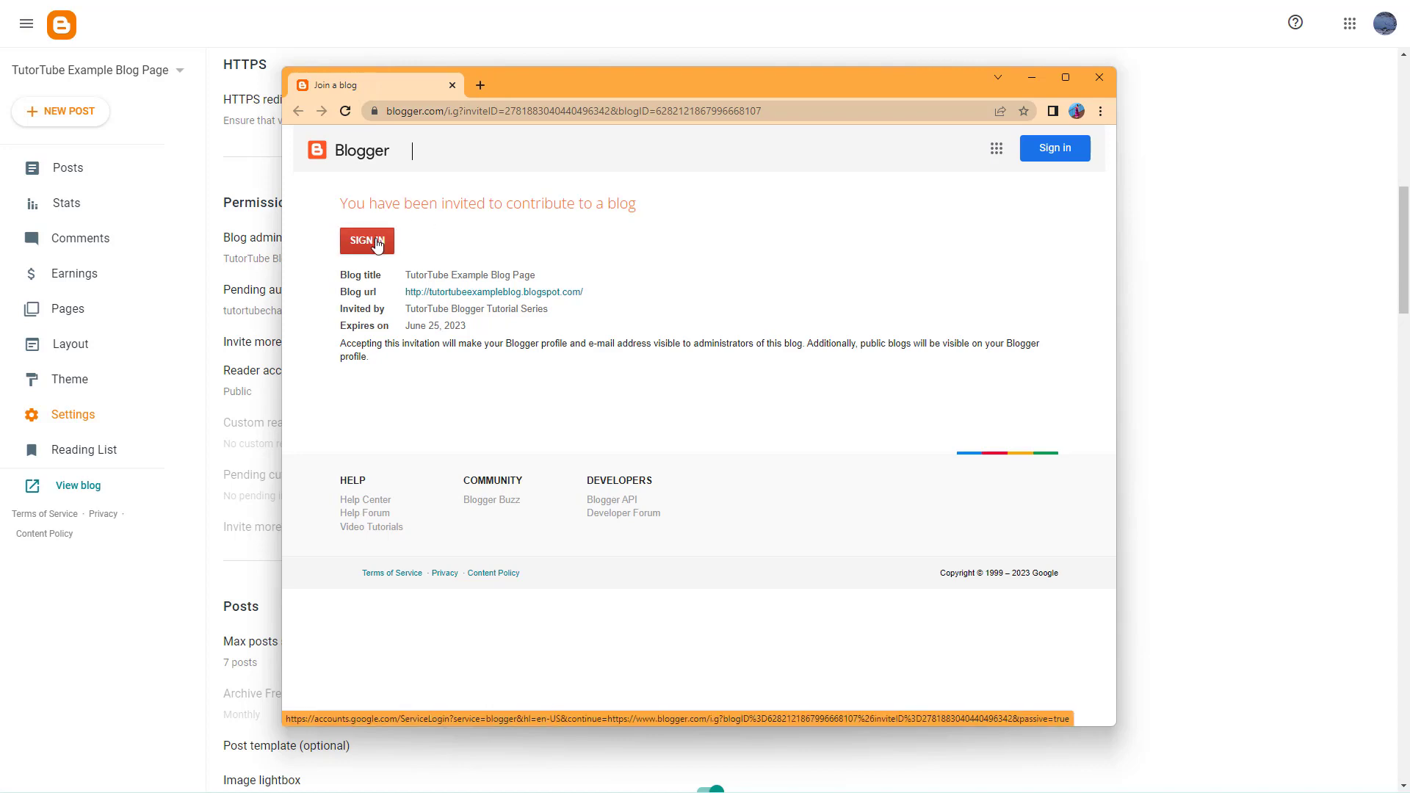
- Sign in to the invited Google account with its password
{"action": "left_click", "coordinate": [365, 240]}
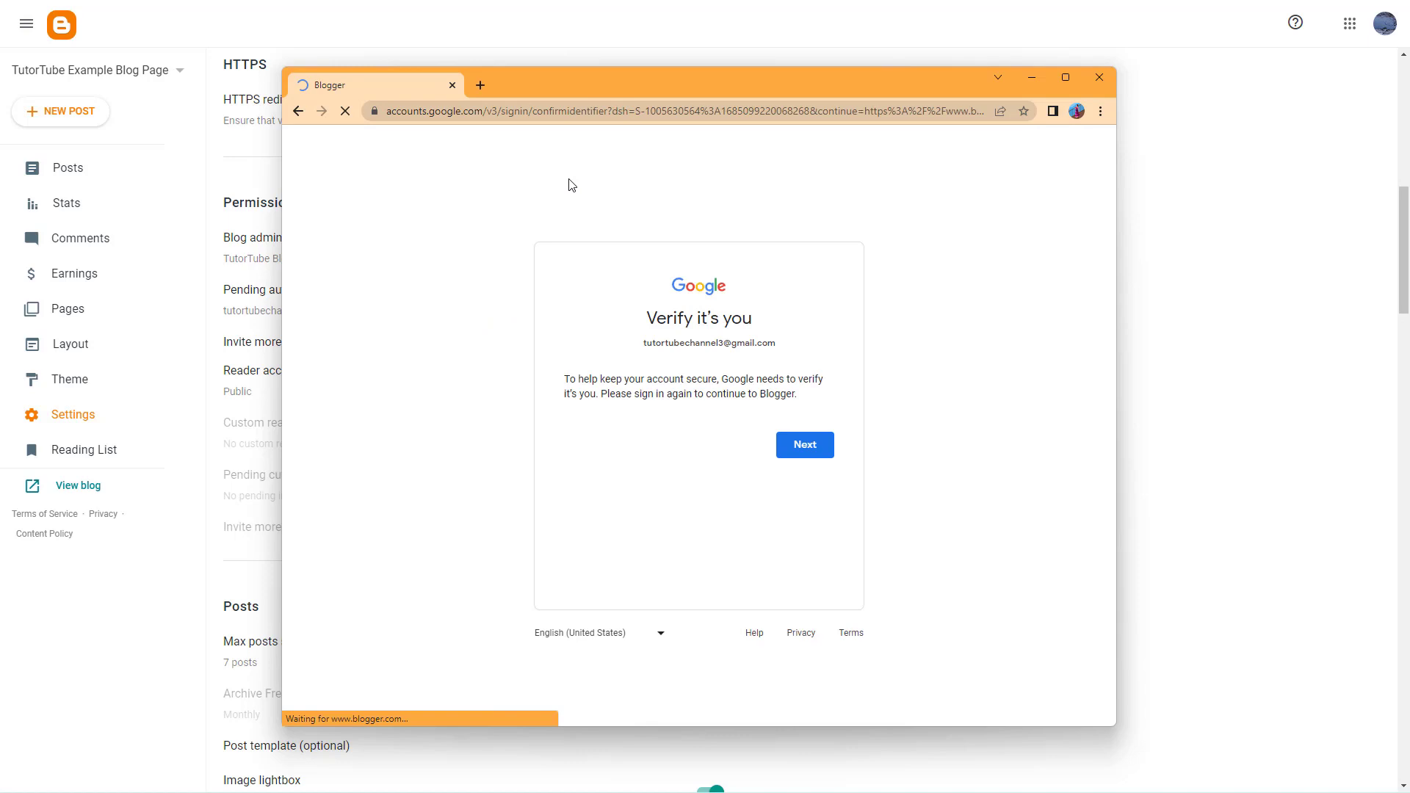
{"action": "left_click", "coordinate": [804, 444]}
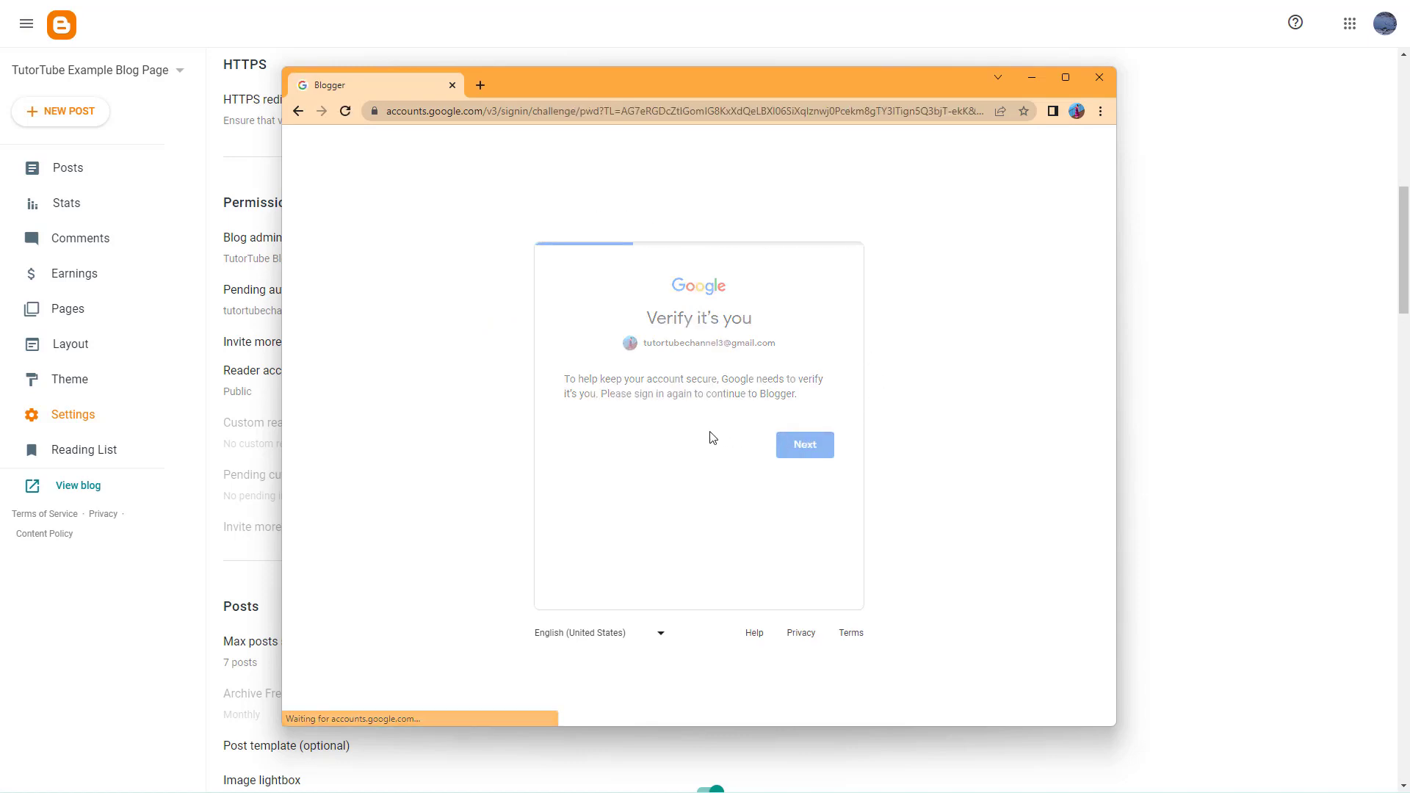
{"action": "left_click", "coordinate": [803, 445]}
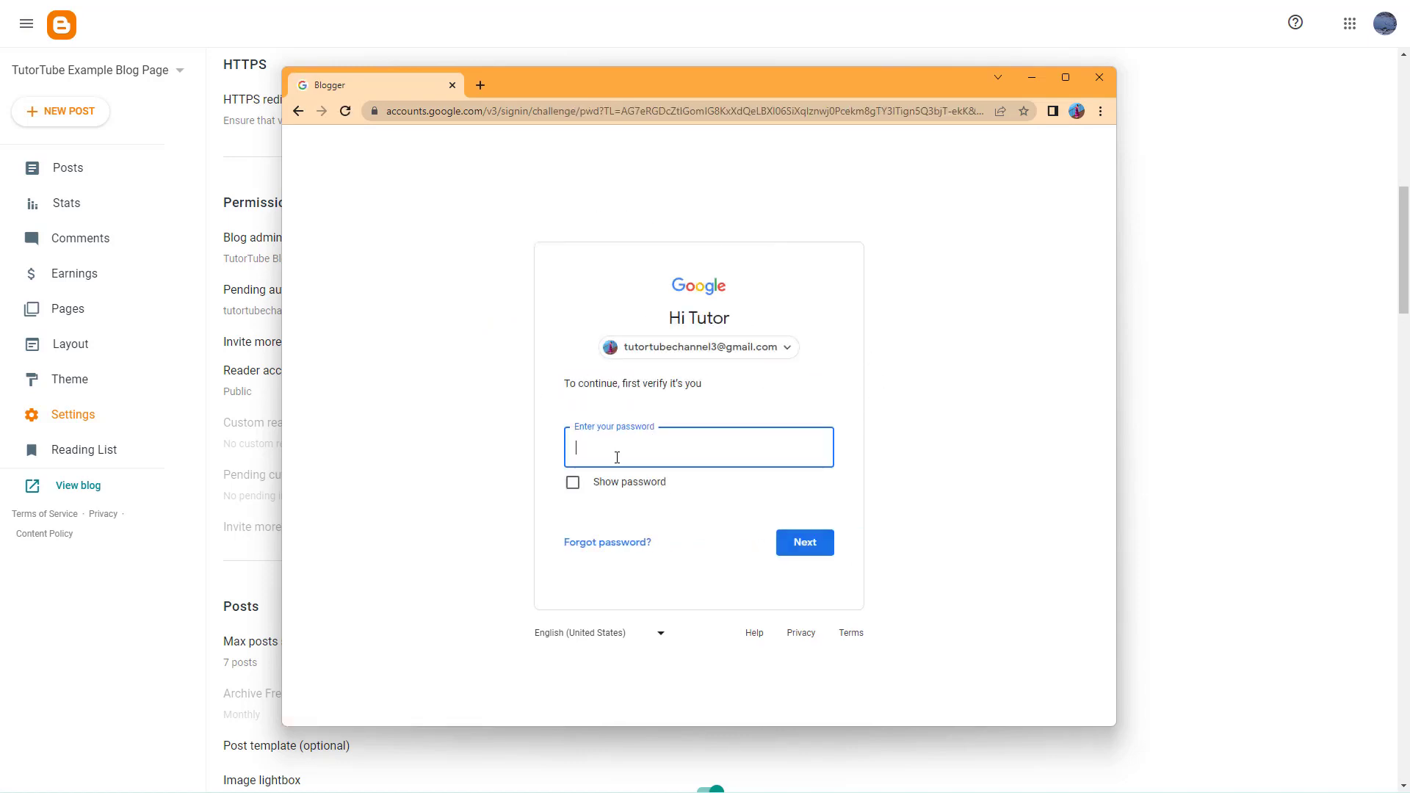
{"action": "type", "text": "password"}
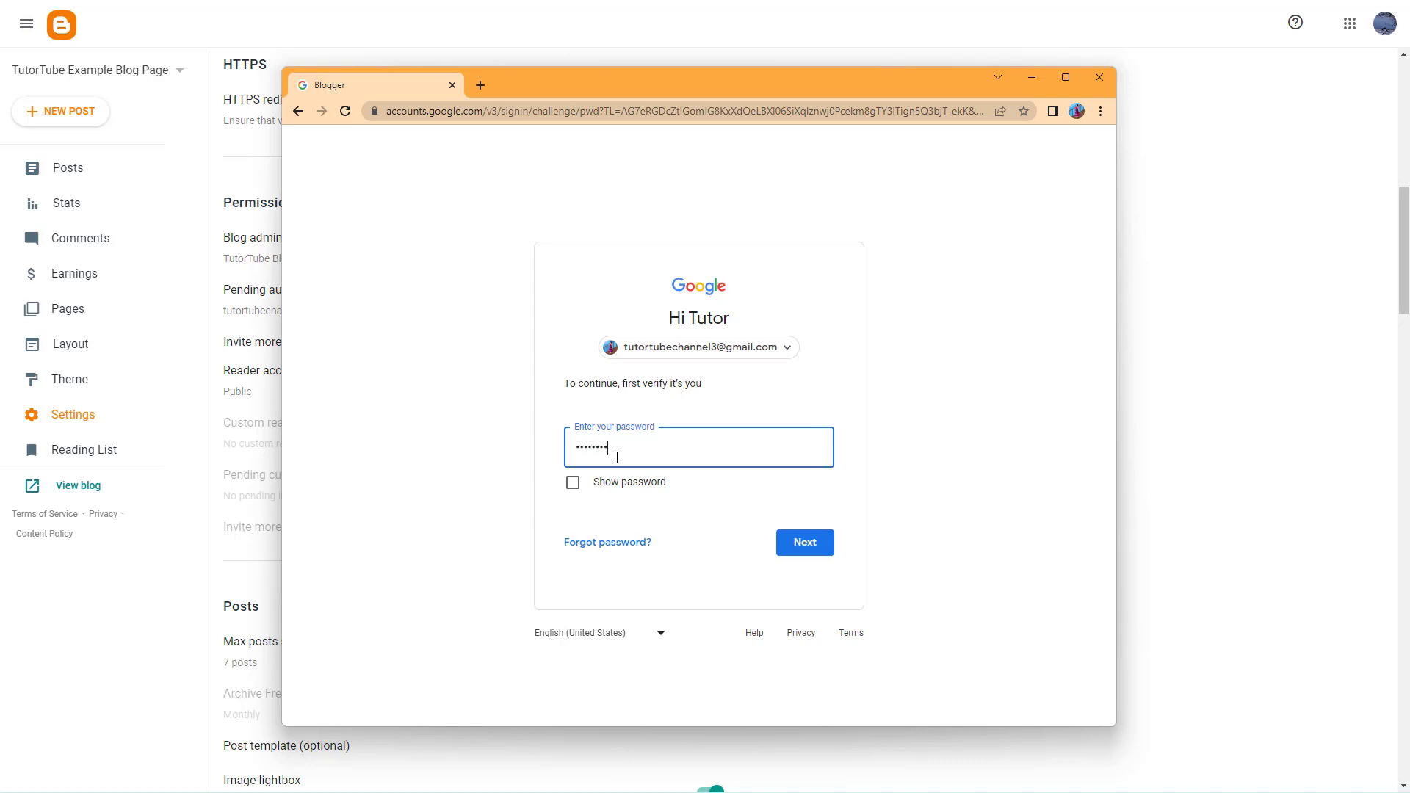
{"action": "left_click", "coordinate": [803, 542]}
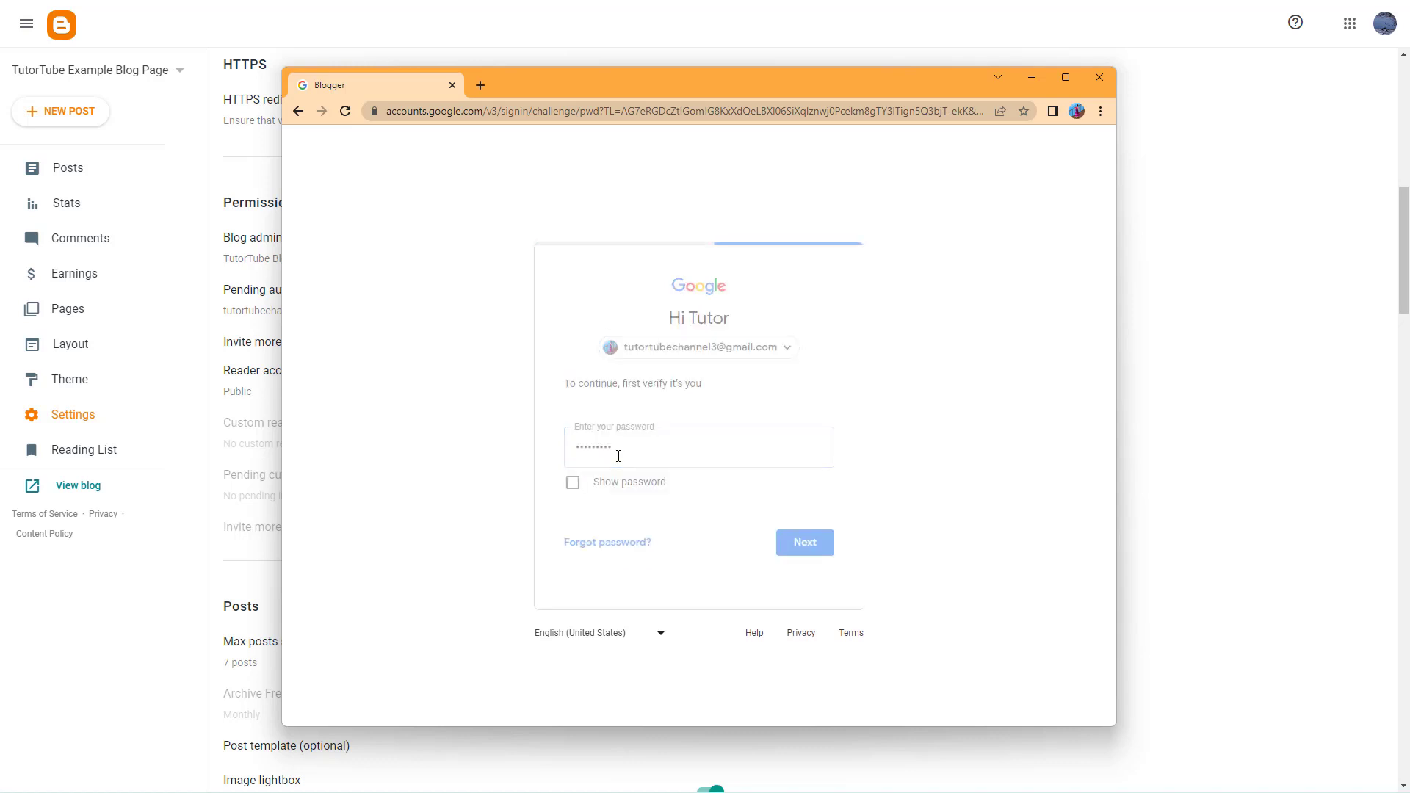
{"action": "left_click", "coordinate": [803, 541]}
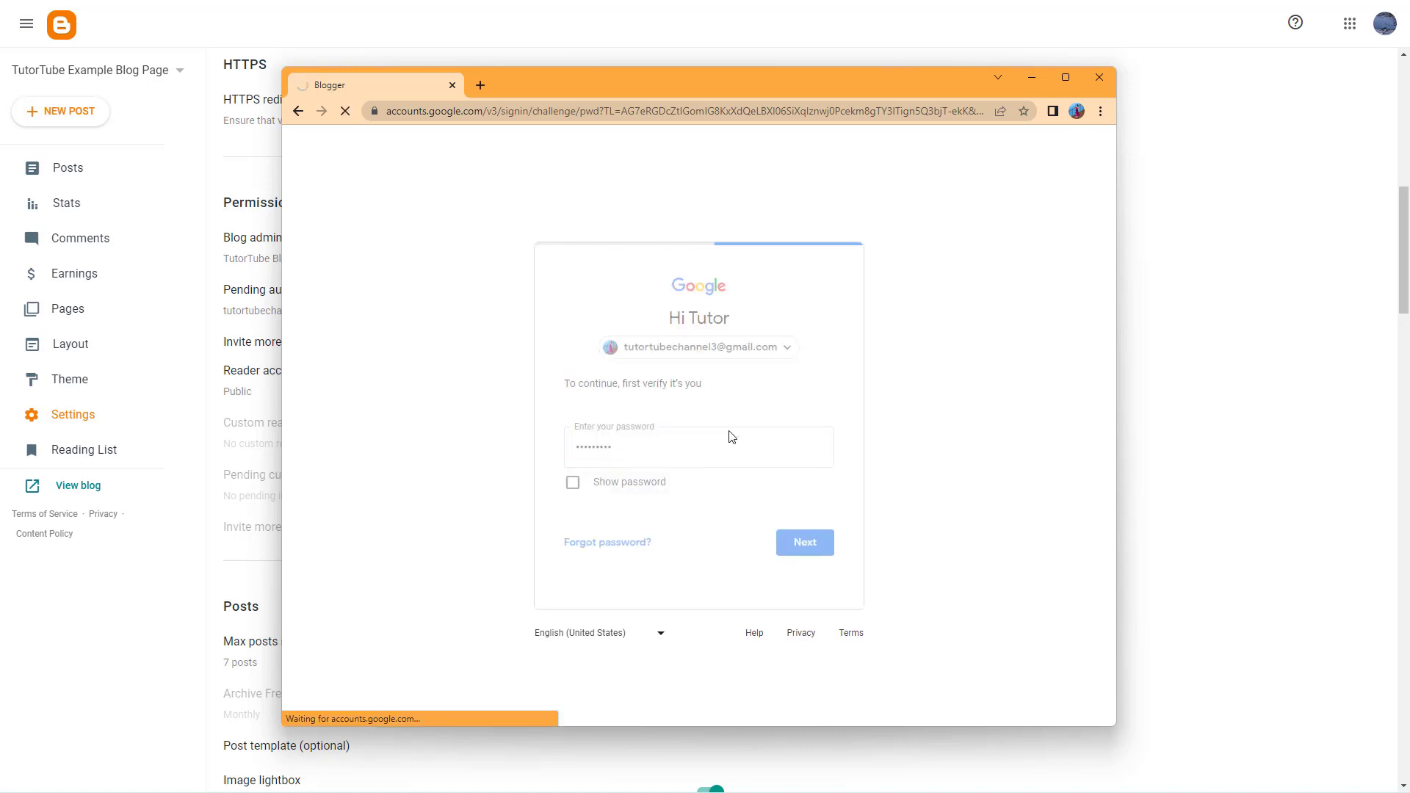
{"action": "left_click", "coordinate": [803, 542]}
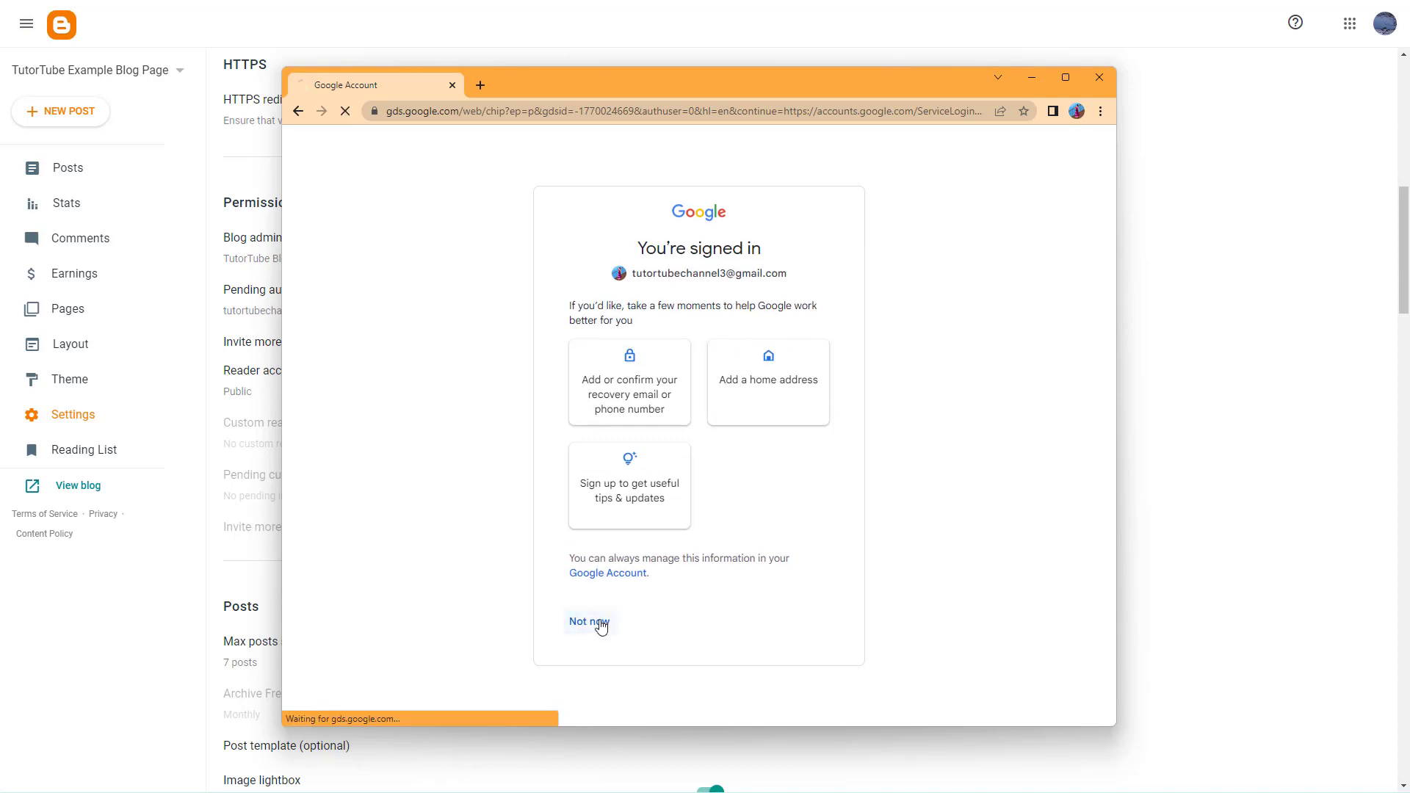
- Skip the account setup suggestions and accept the invitation to TutorTube Example Blog Page
{"action": "left_click", "coordinate": [589, 621]}
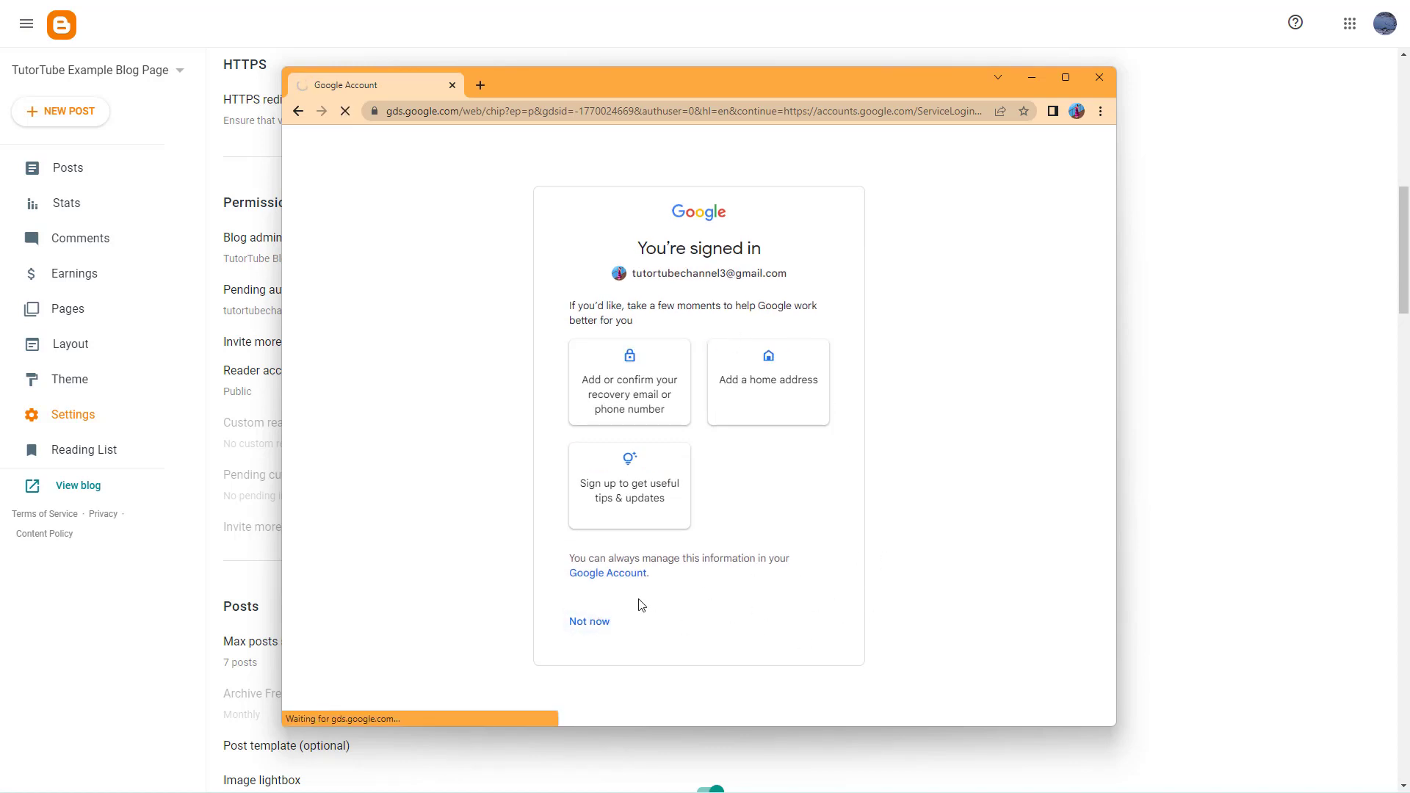
{"action": "left_click", "coordinate": [588, 621]}
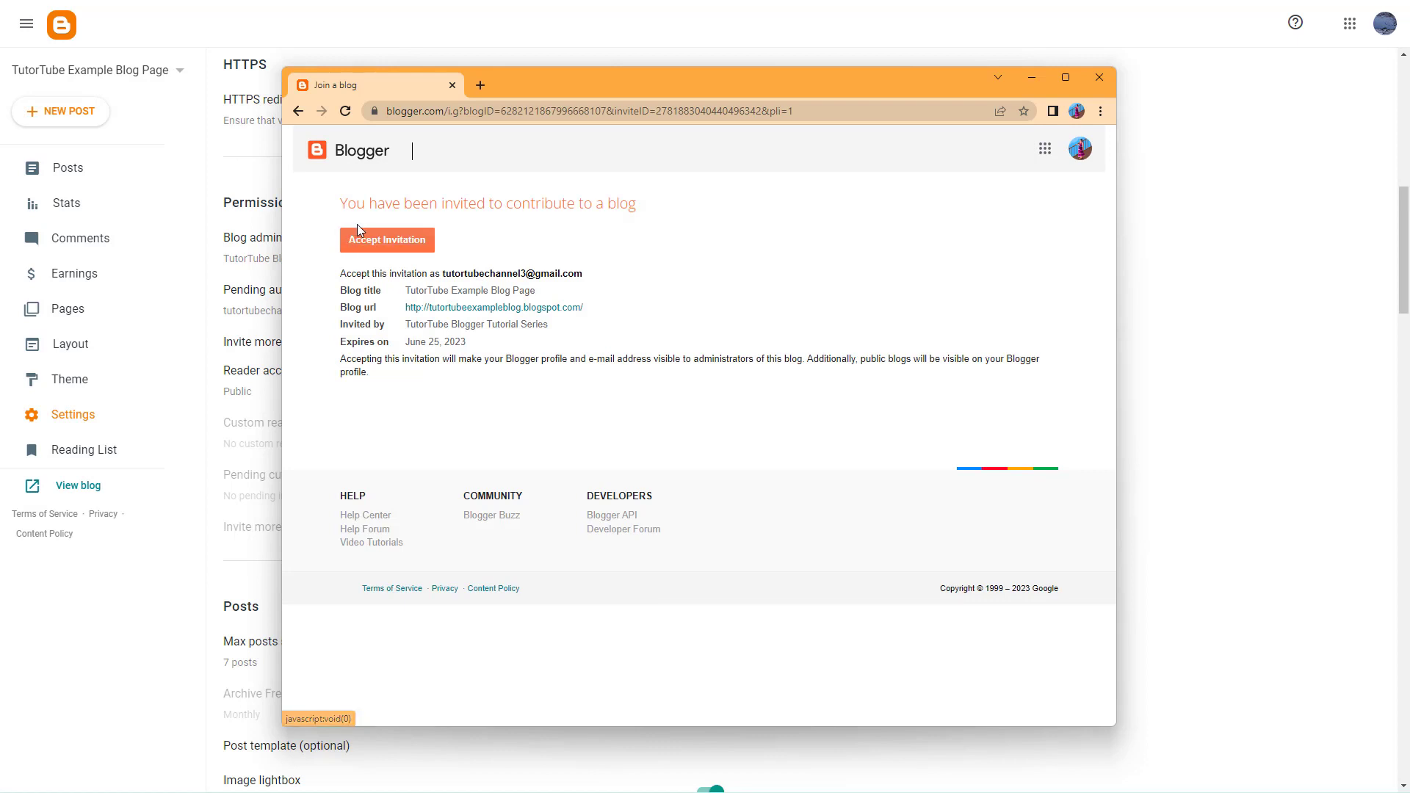
{"action": "left_click", "coordinate": [387, 240]}
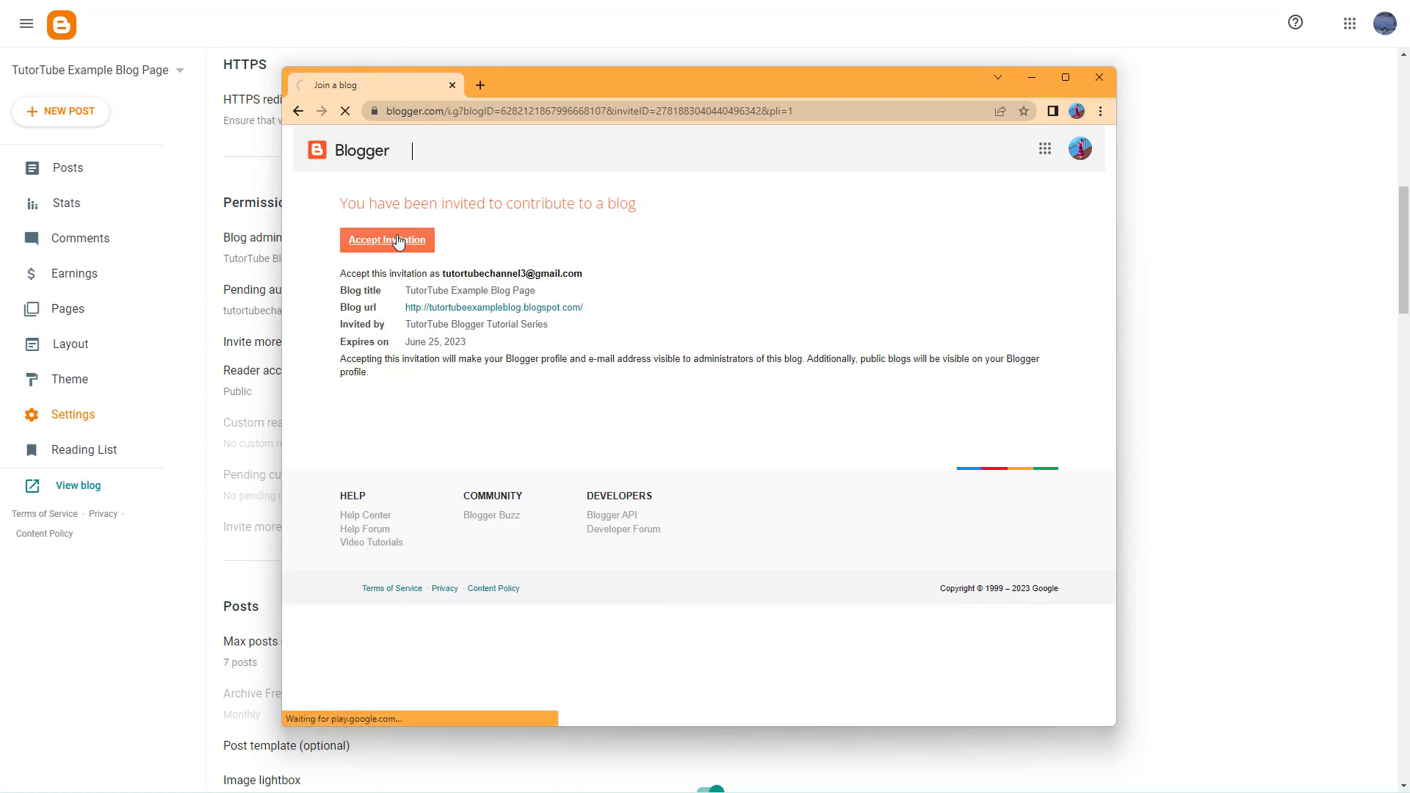
{"action": "left_click", "coordinate": [387, 240]}
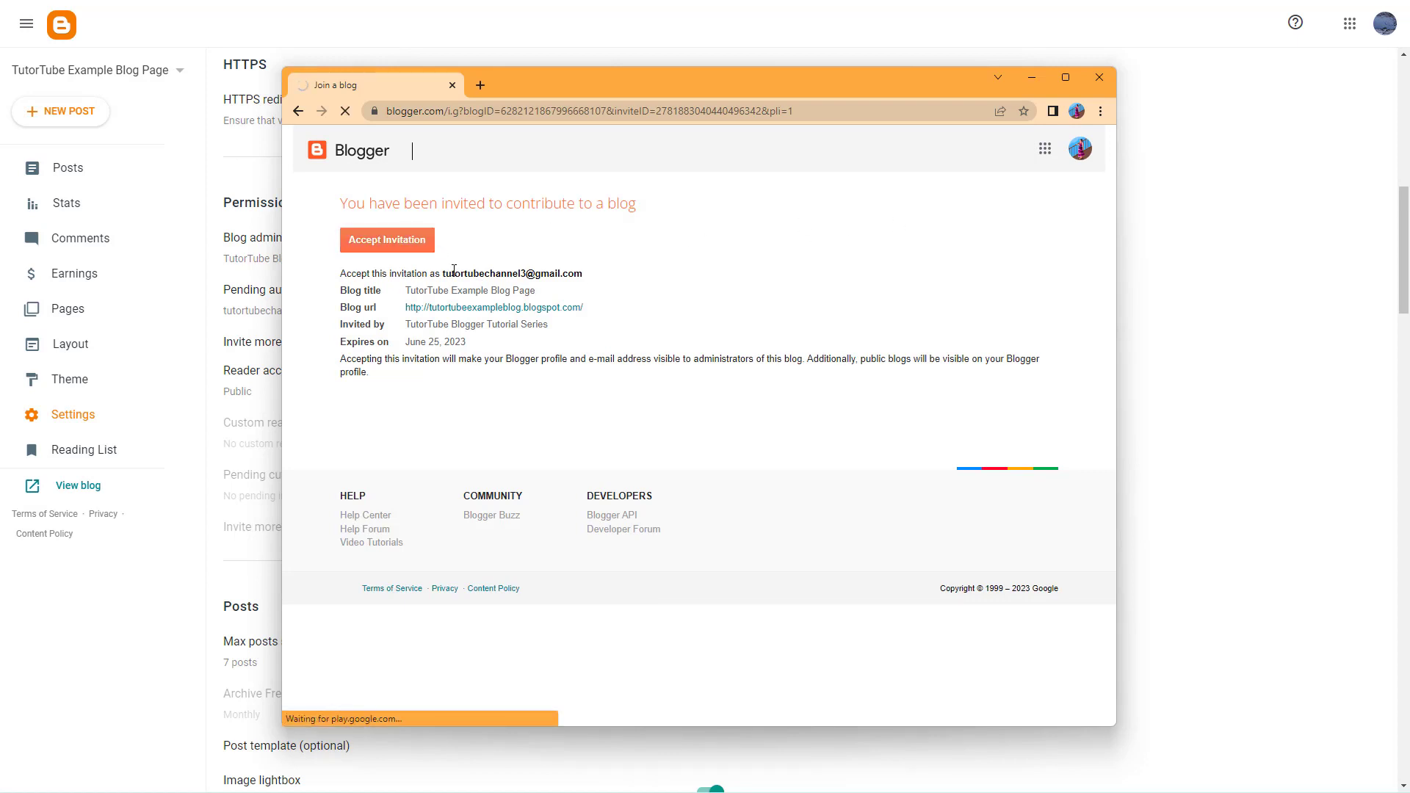
{"action": "left_click", "coordinate": [387, 240]}
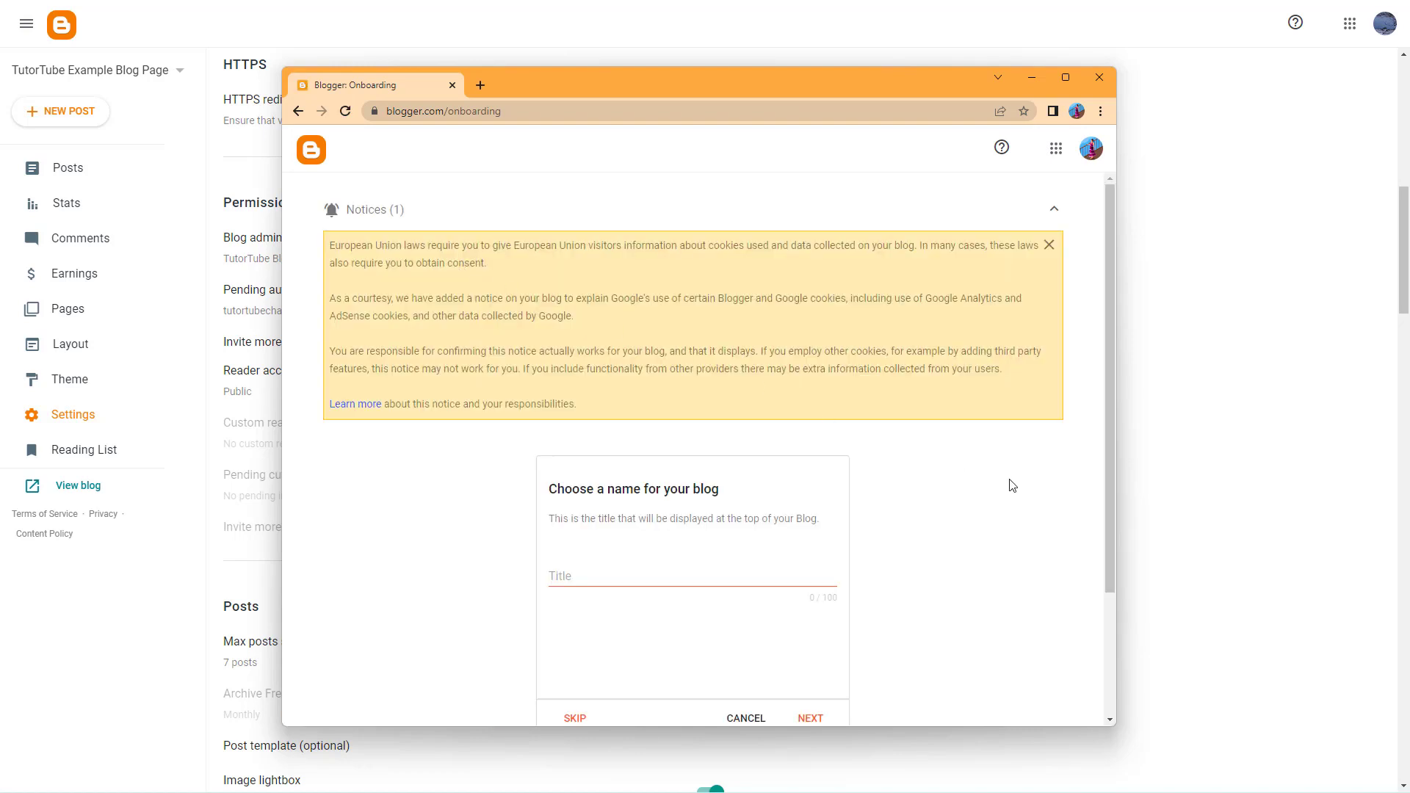
- Enter TutorTube3 as the display name, finish onboarding, and close the onboarding window
{"action": "scroll", "scroll_direction": "down", "scroll_amount": 3}
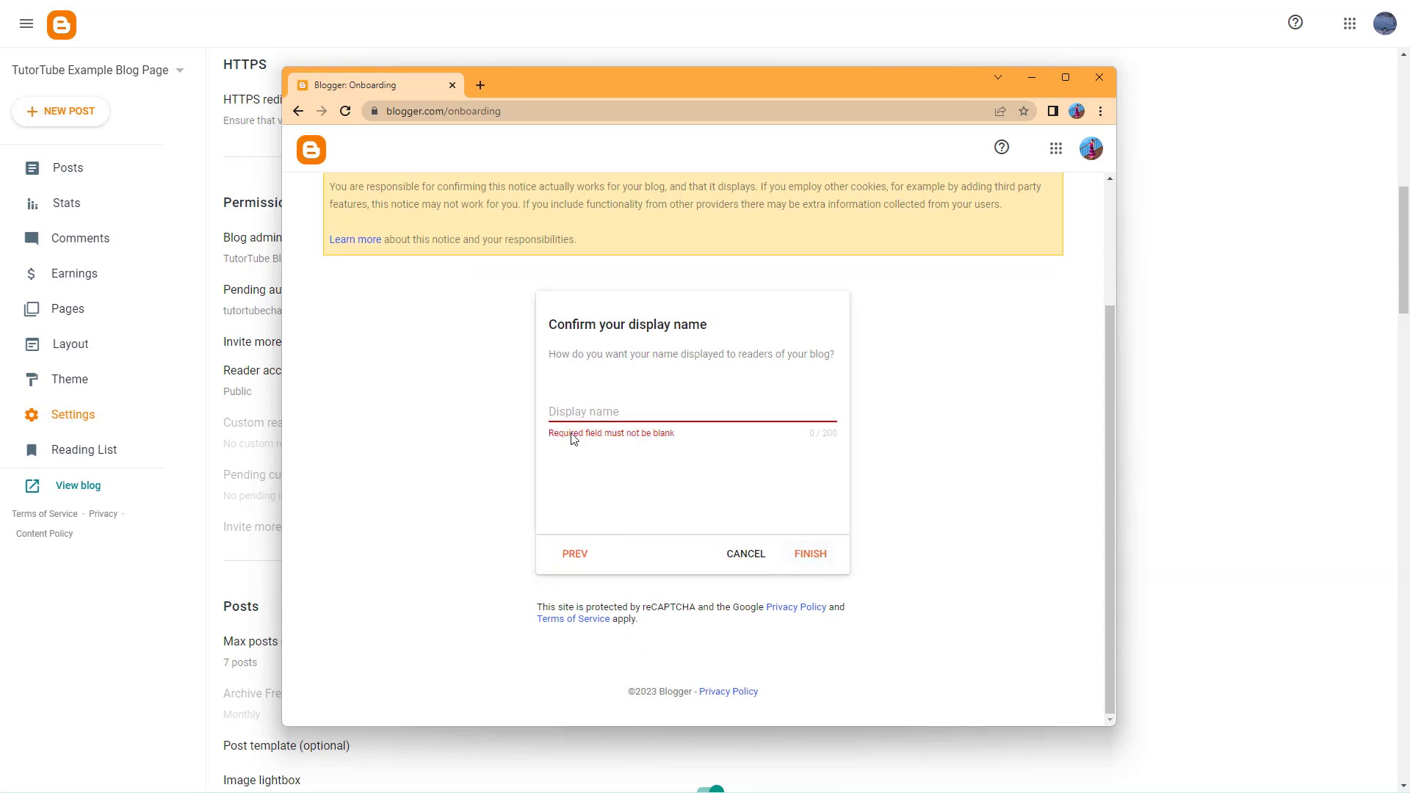
{"action": "type", "text": "TutorTub"}
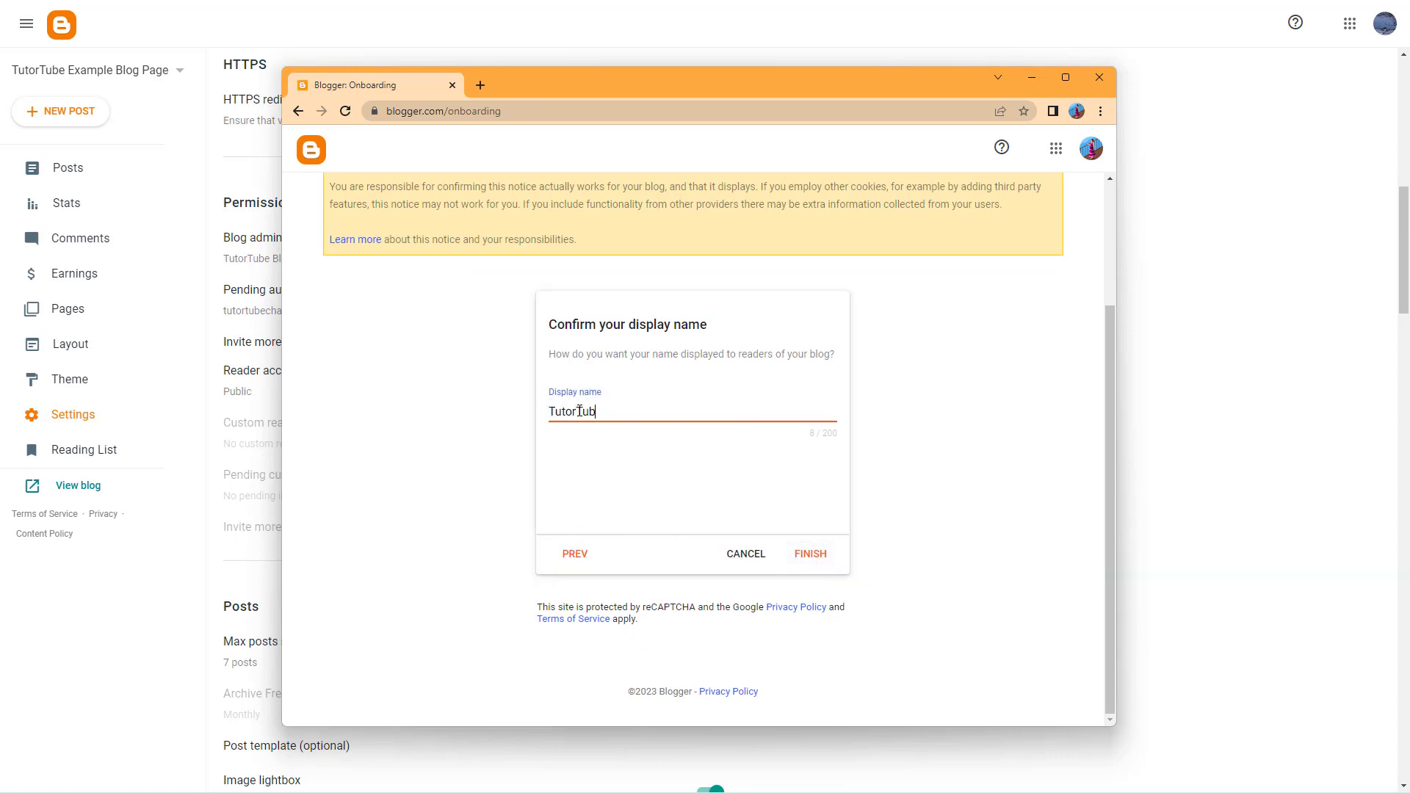
{"action": "left_click", "coordinate": [808, 552]}
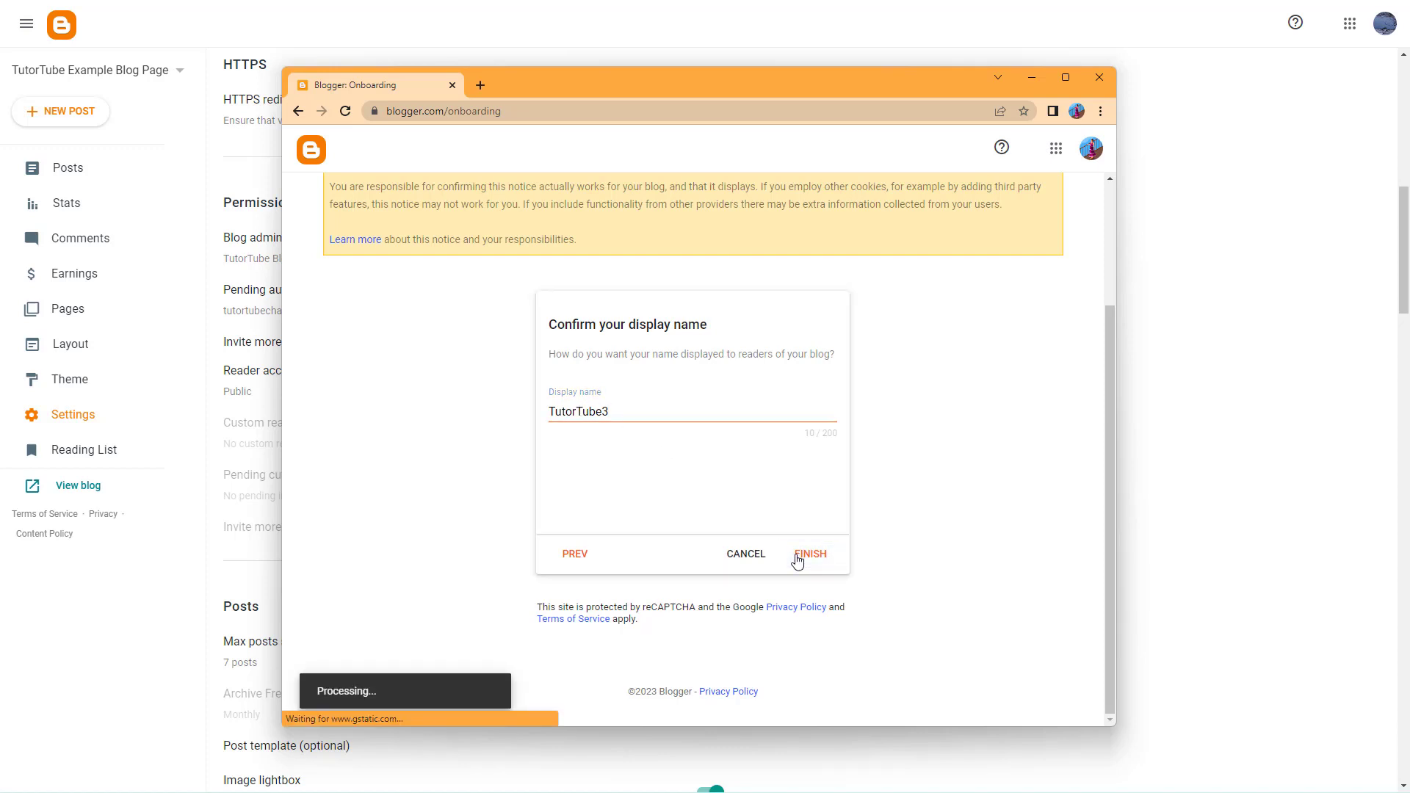
{"action": "left_click", "coordinate": [808, 554]}
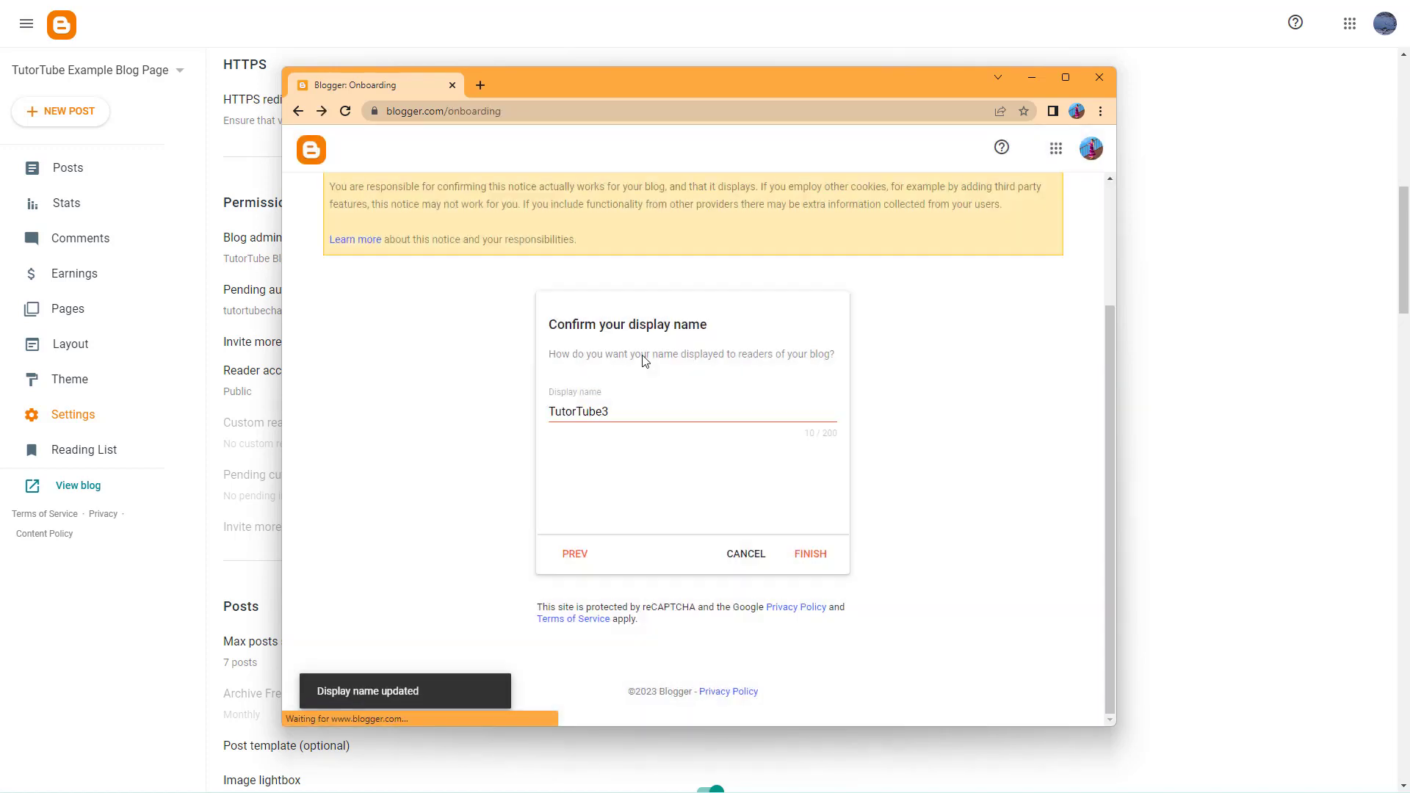
{"action": "left_click", "coordinate": [808, 553]}
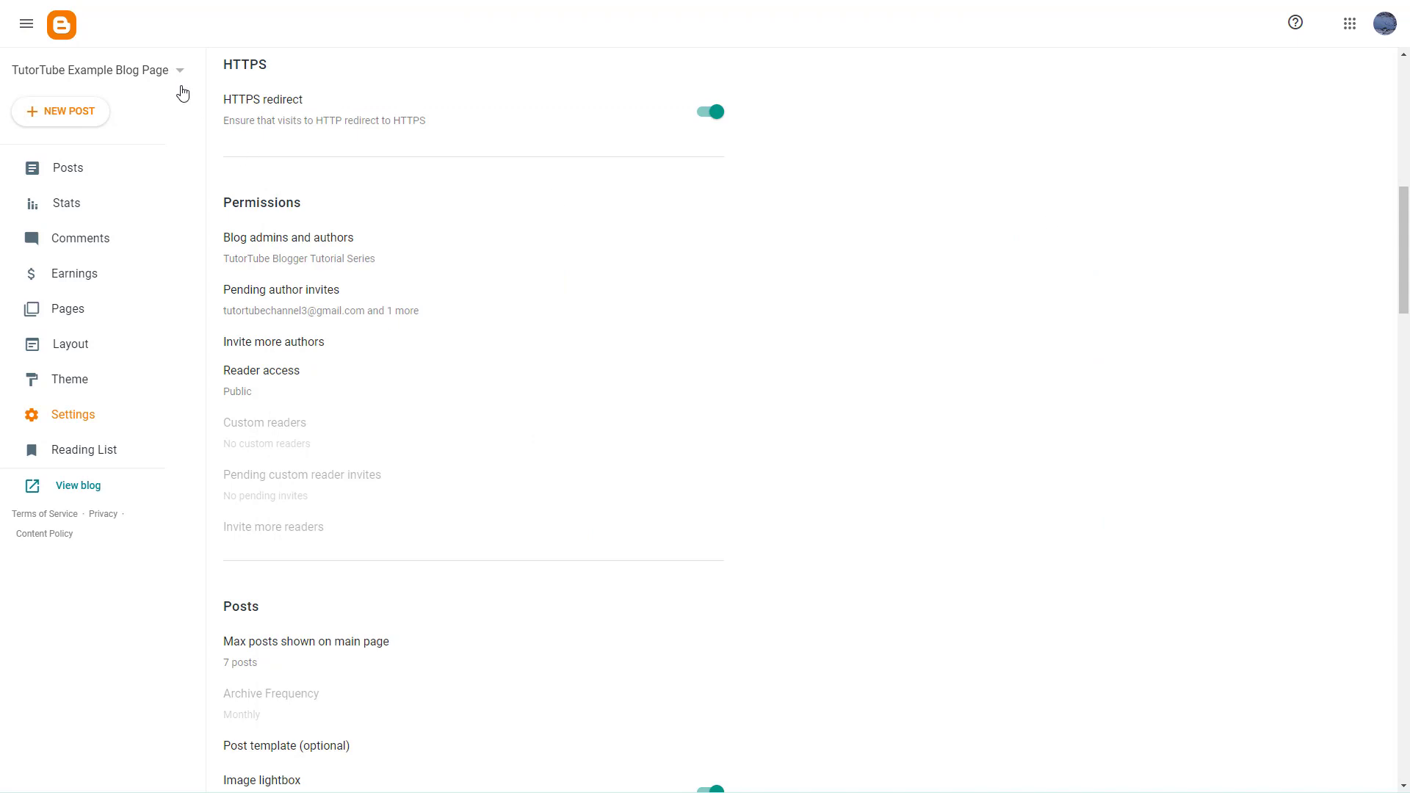
{"action": "left_click", "coordinate": [95, 69]}
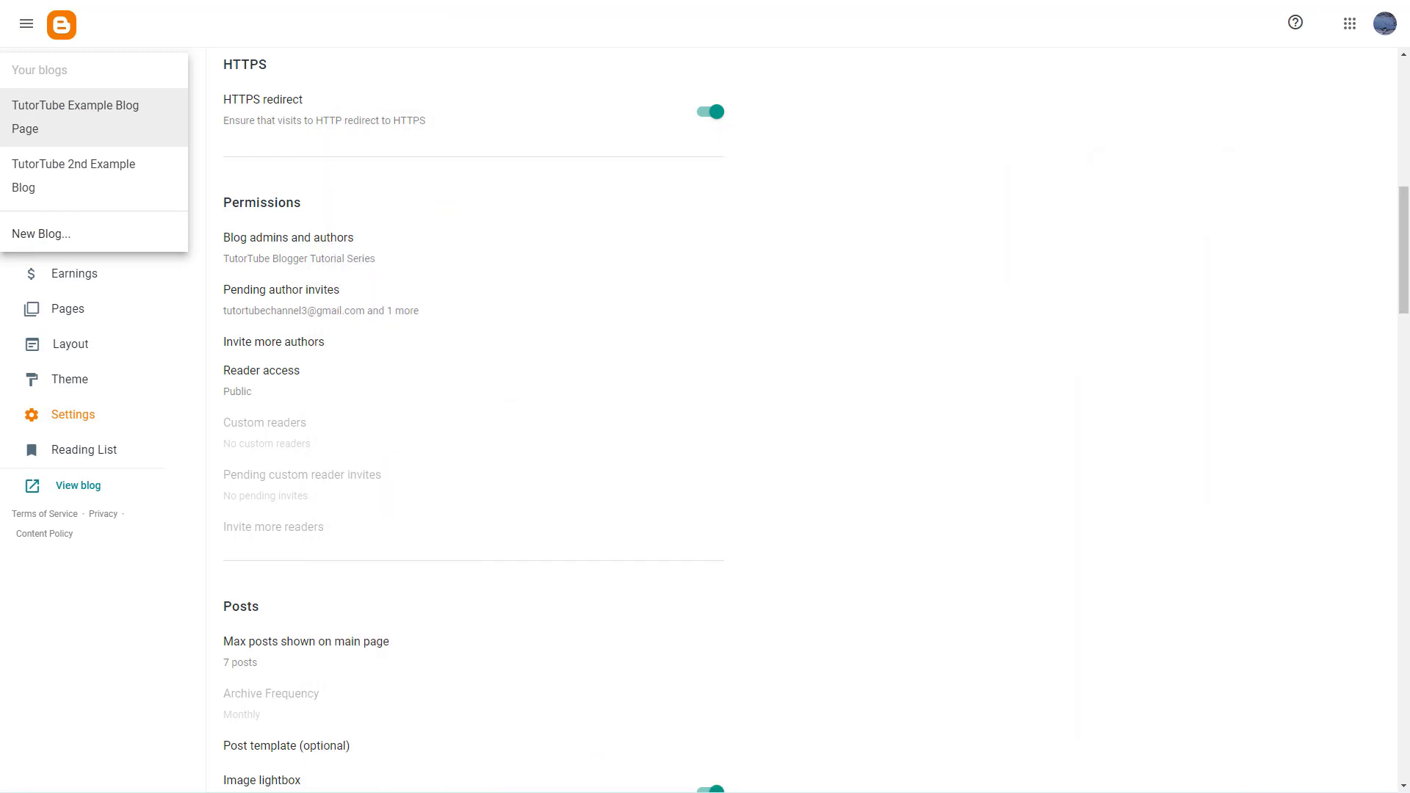
{"action": "mouse_move", "coordinate": [98, 139]}
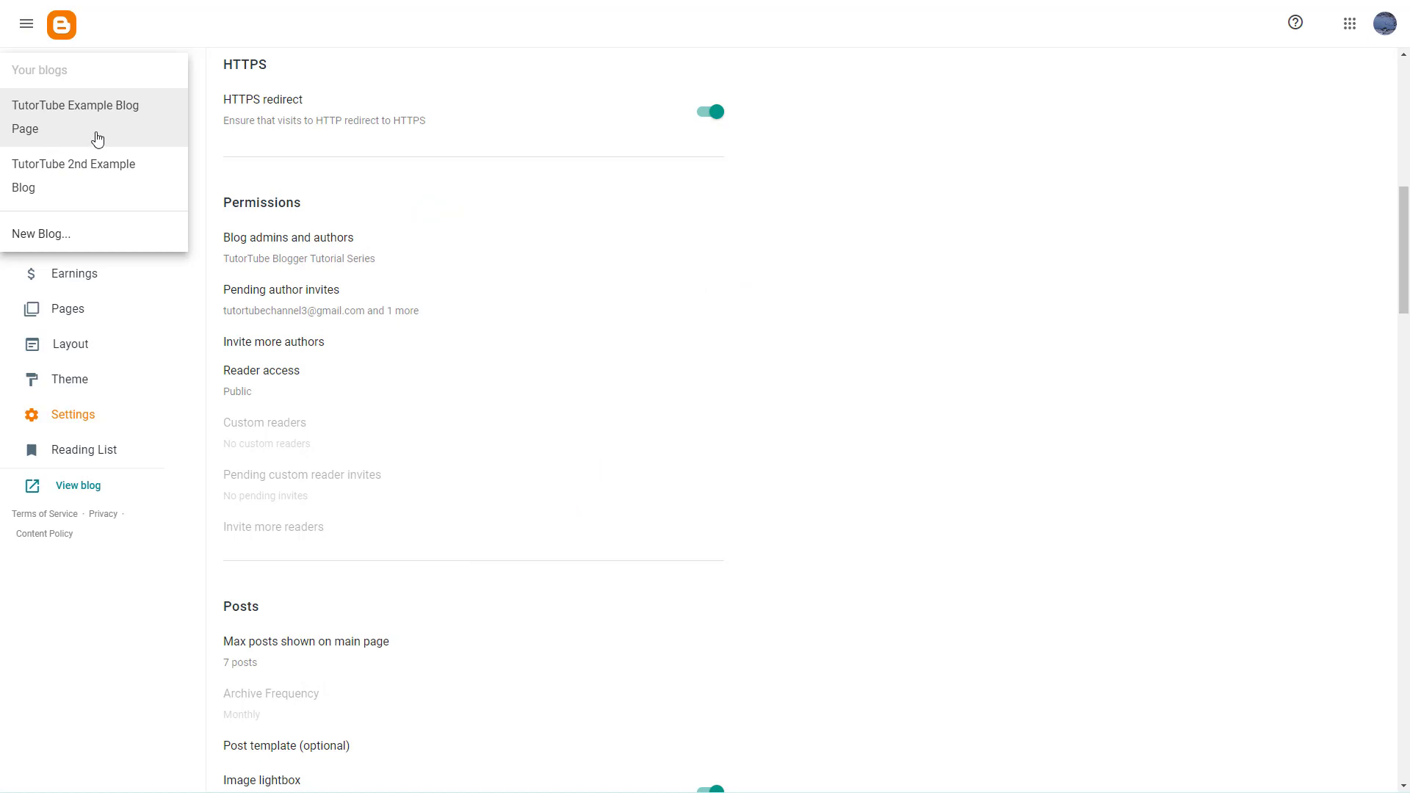
{"action": "left_click", "coordinate": [75, 116]}
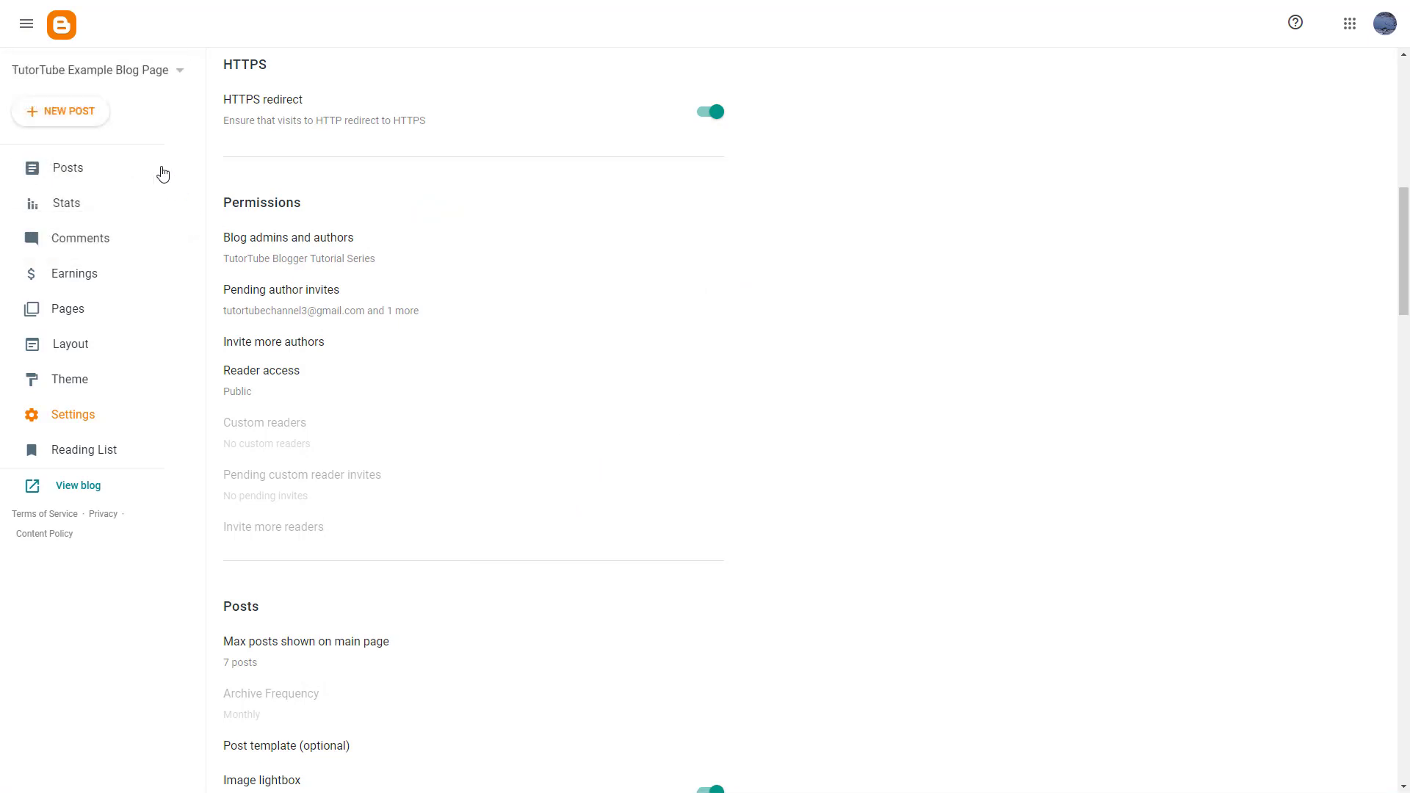
{"action": "mouse_move", "coordinate": [123, 89]}
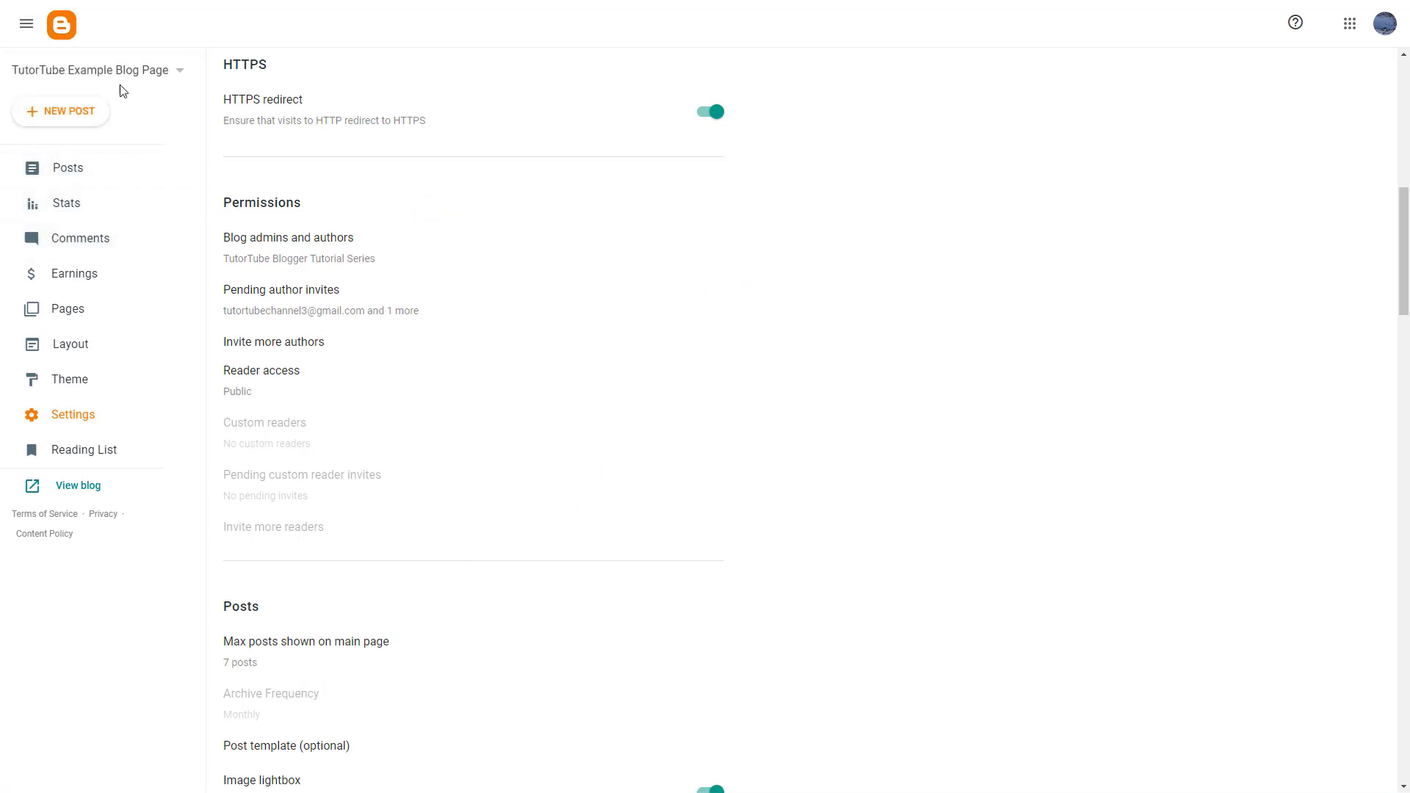
{"action": "mouse_move", "coordinate": [162, 376]}
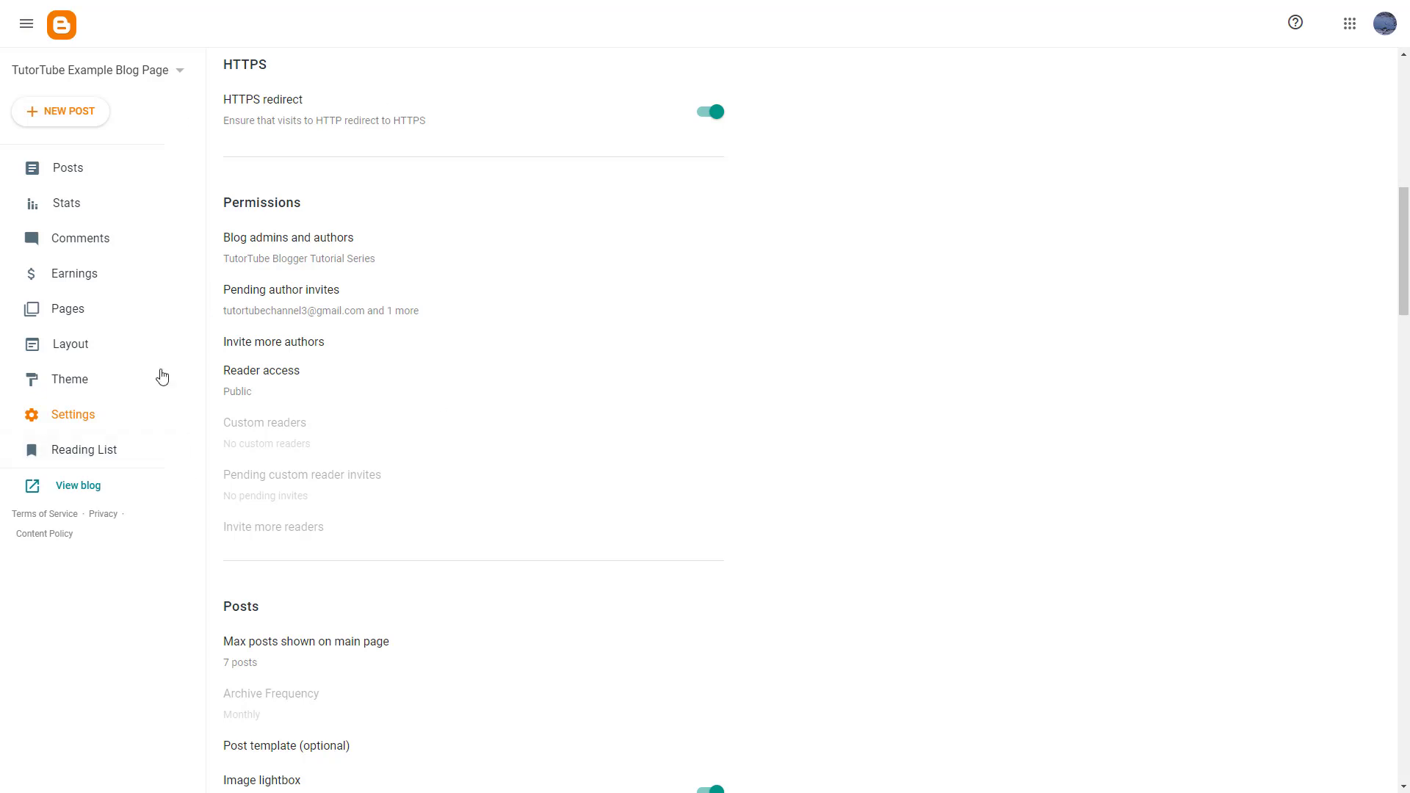
{"action": "mouse_move", "coordinate": [112, 423]}
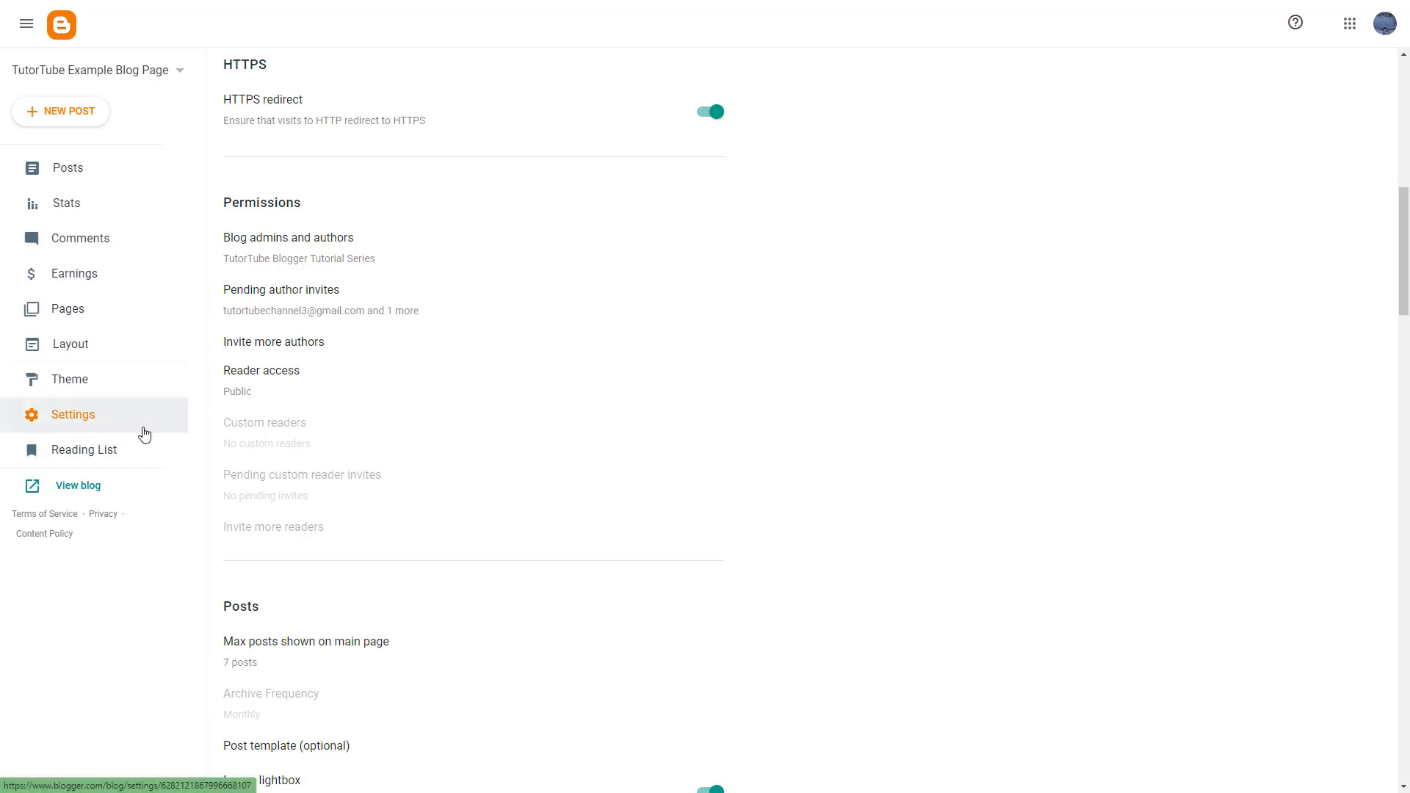
{"action": "mouse_move", "coordinate": [384, 318]}
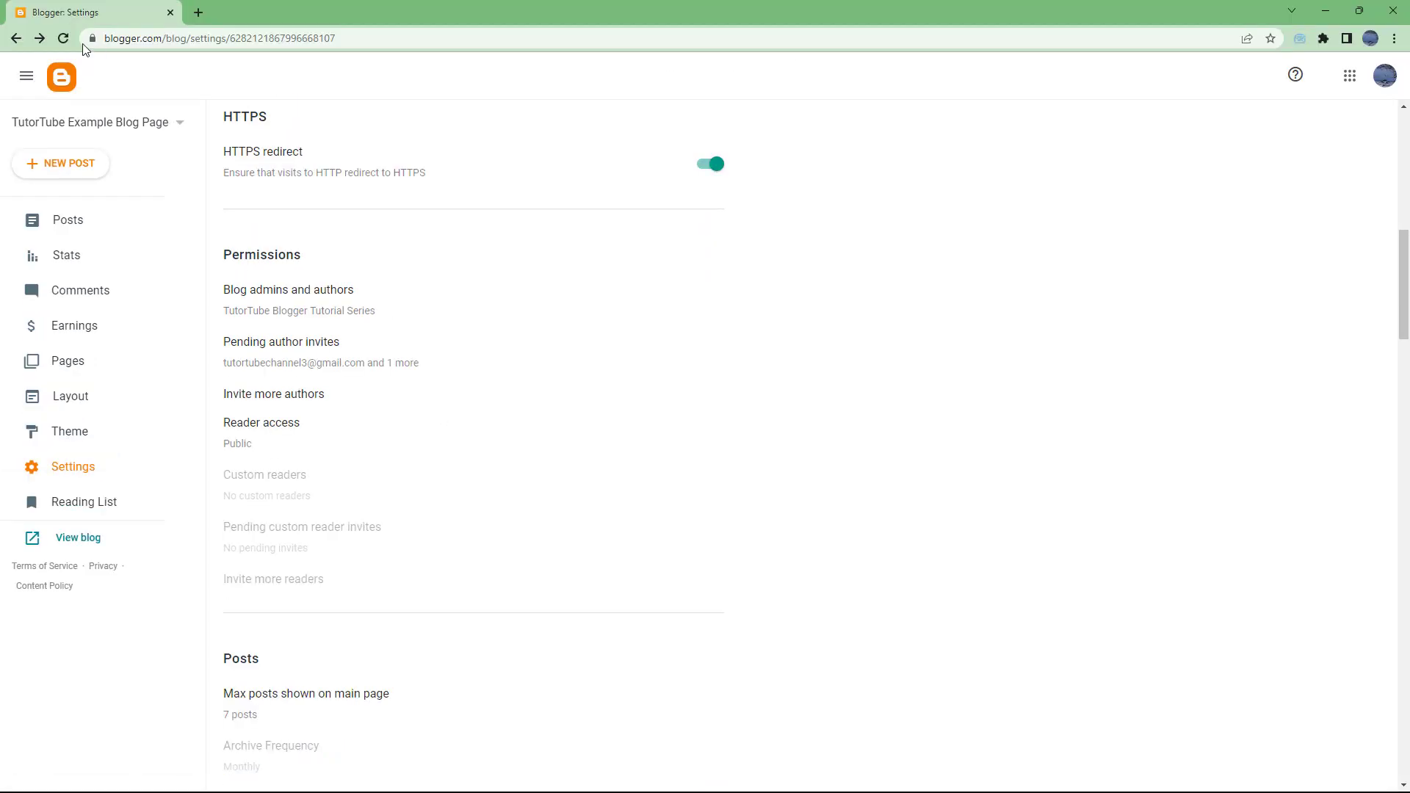
- Reload settings, remove the leftover pending author invite, and save
{"action": "left_click", "coordinate": [63, 37]}
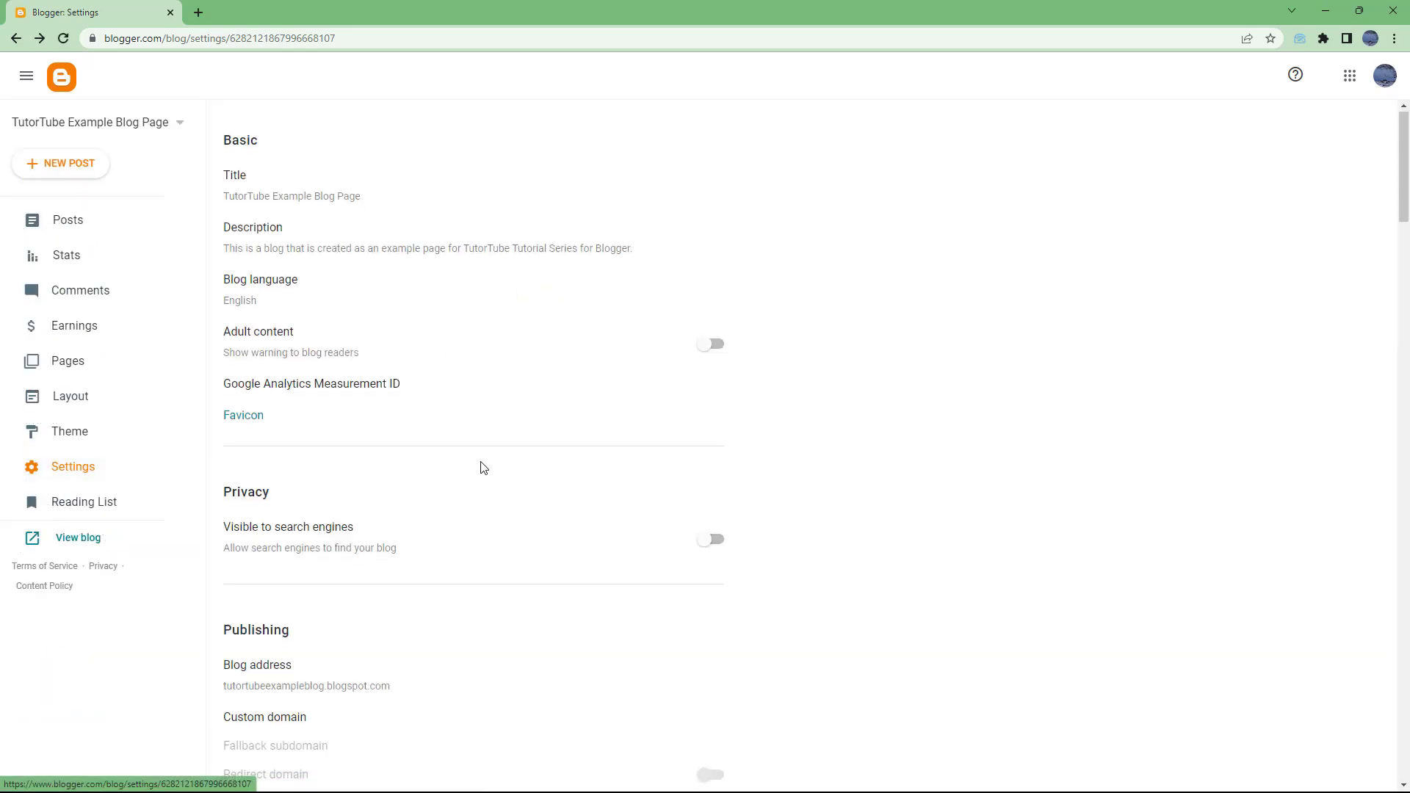
{"action": "scroll", "scroll_direction": "down", "scroll_amount": 3}
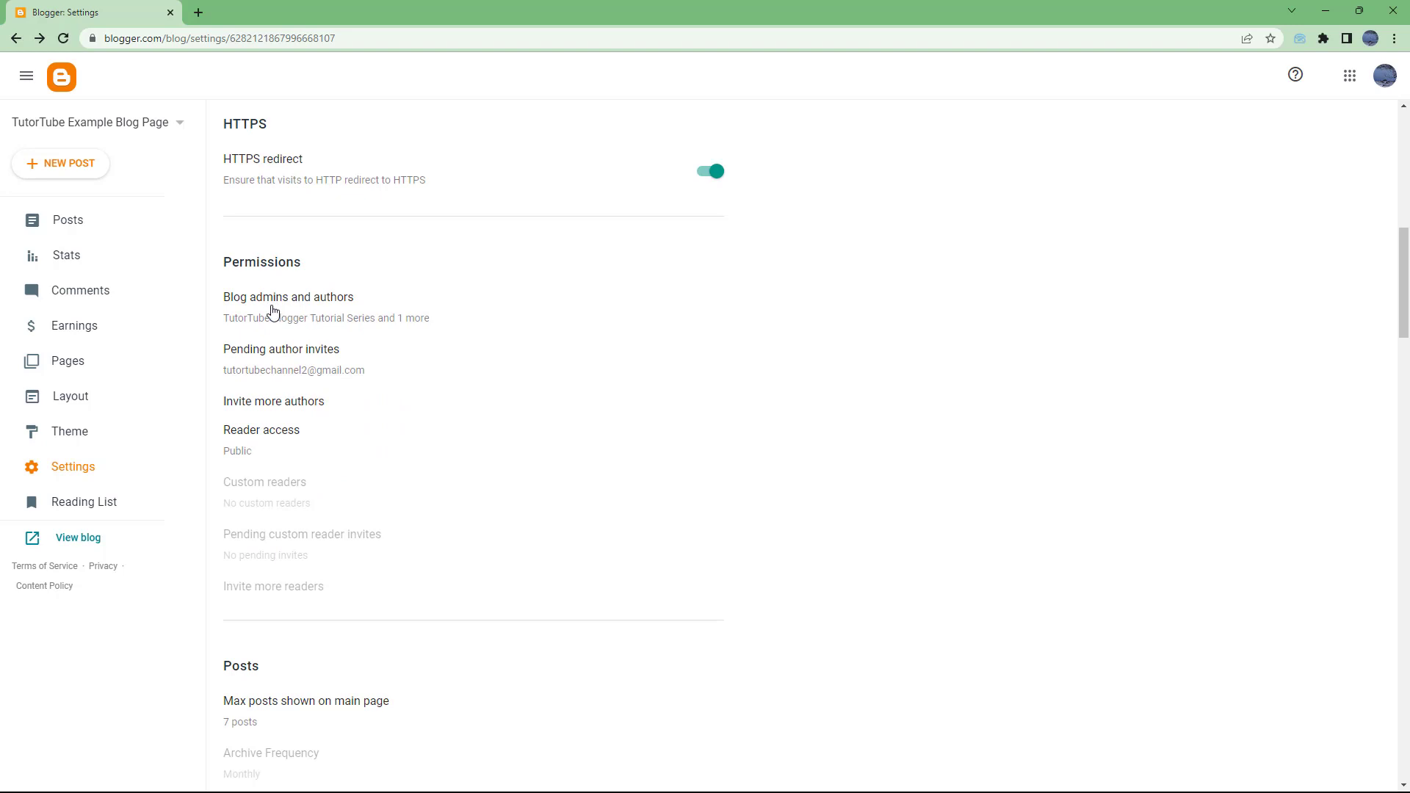
{"action": "mouse_move", "coordinate": [292, 384]}
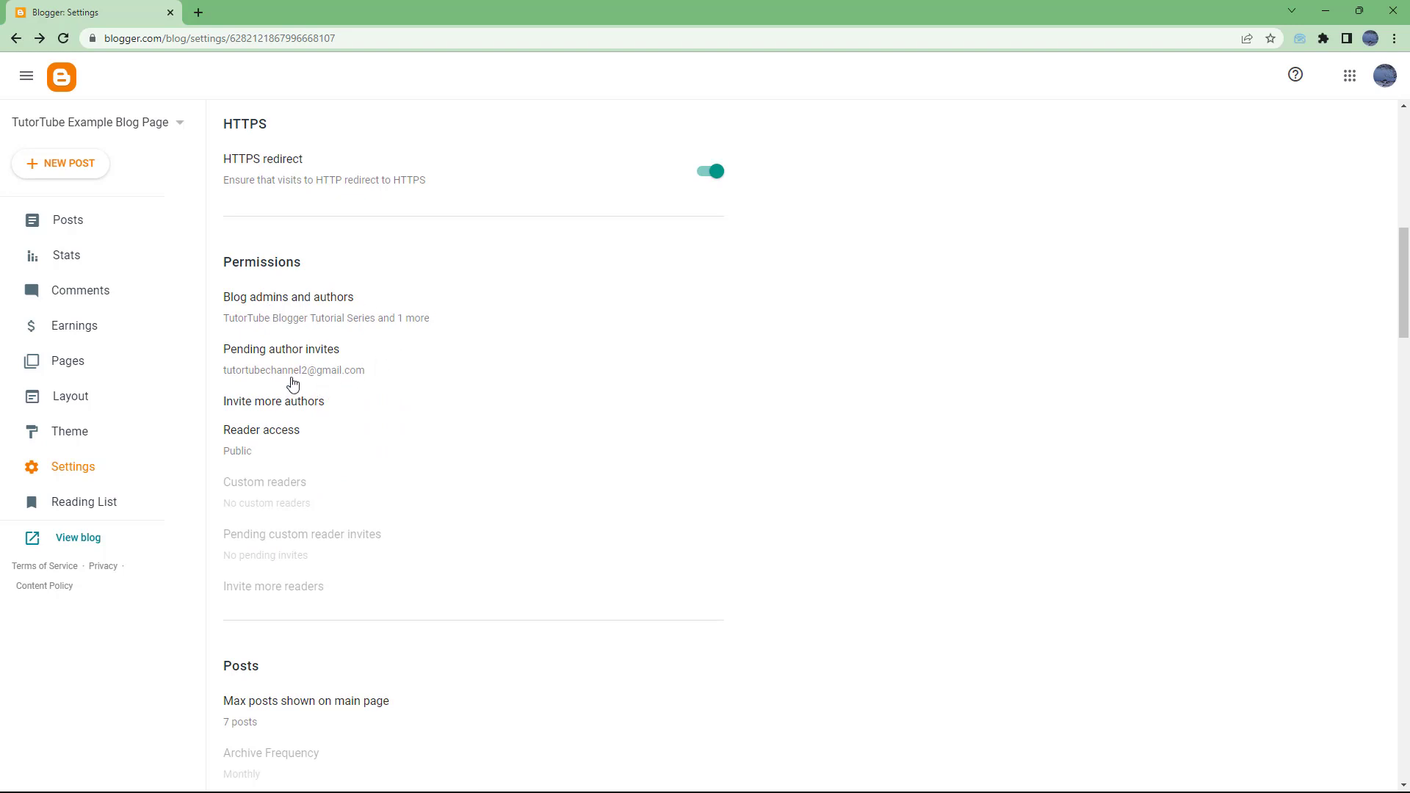
{"action": "left_click", "coordinate": [293, 370]}
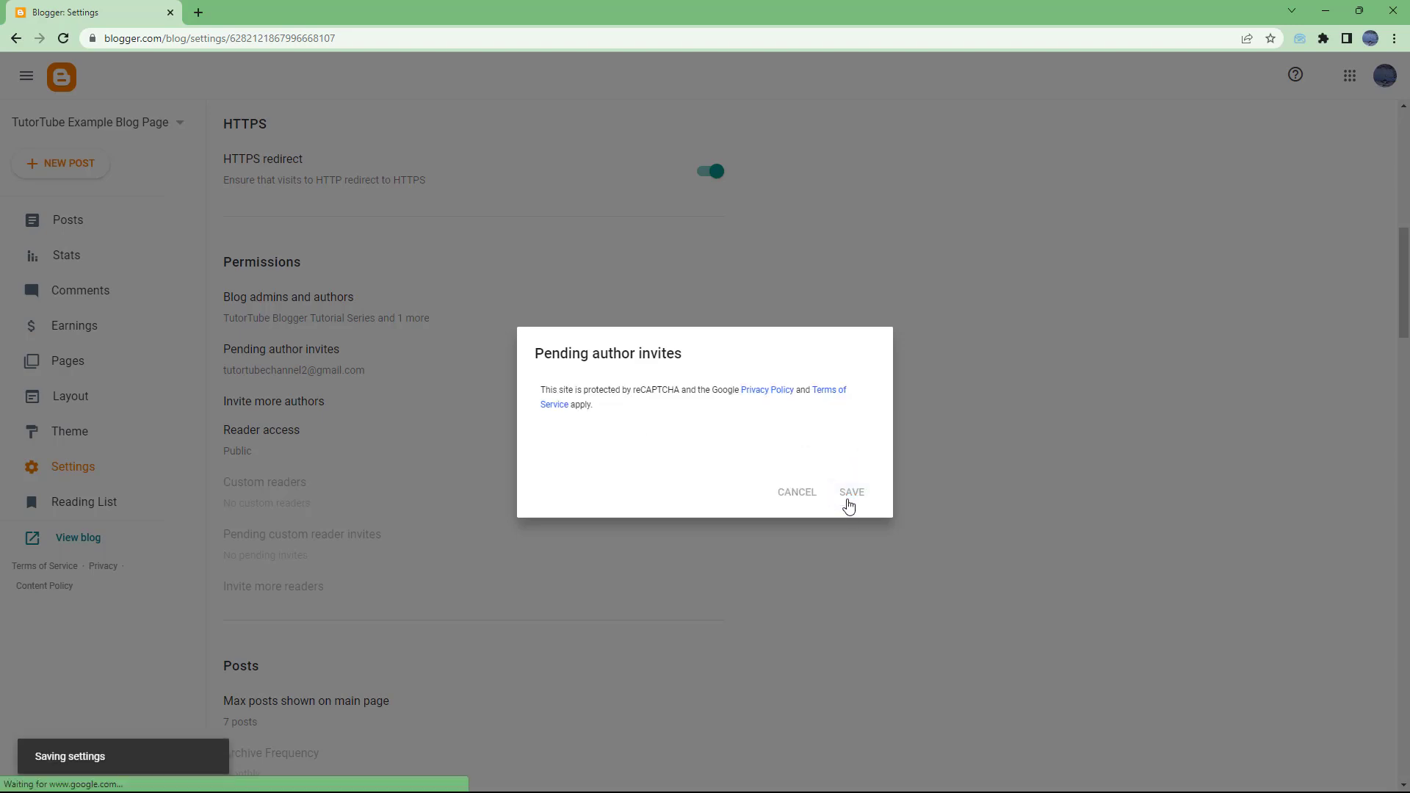
{"action": "left_click", "coordinate": [850, 492]}
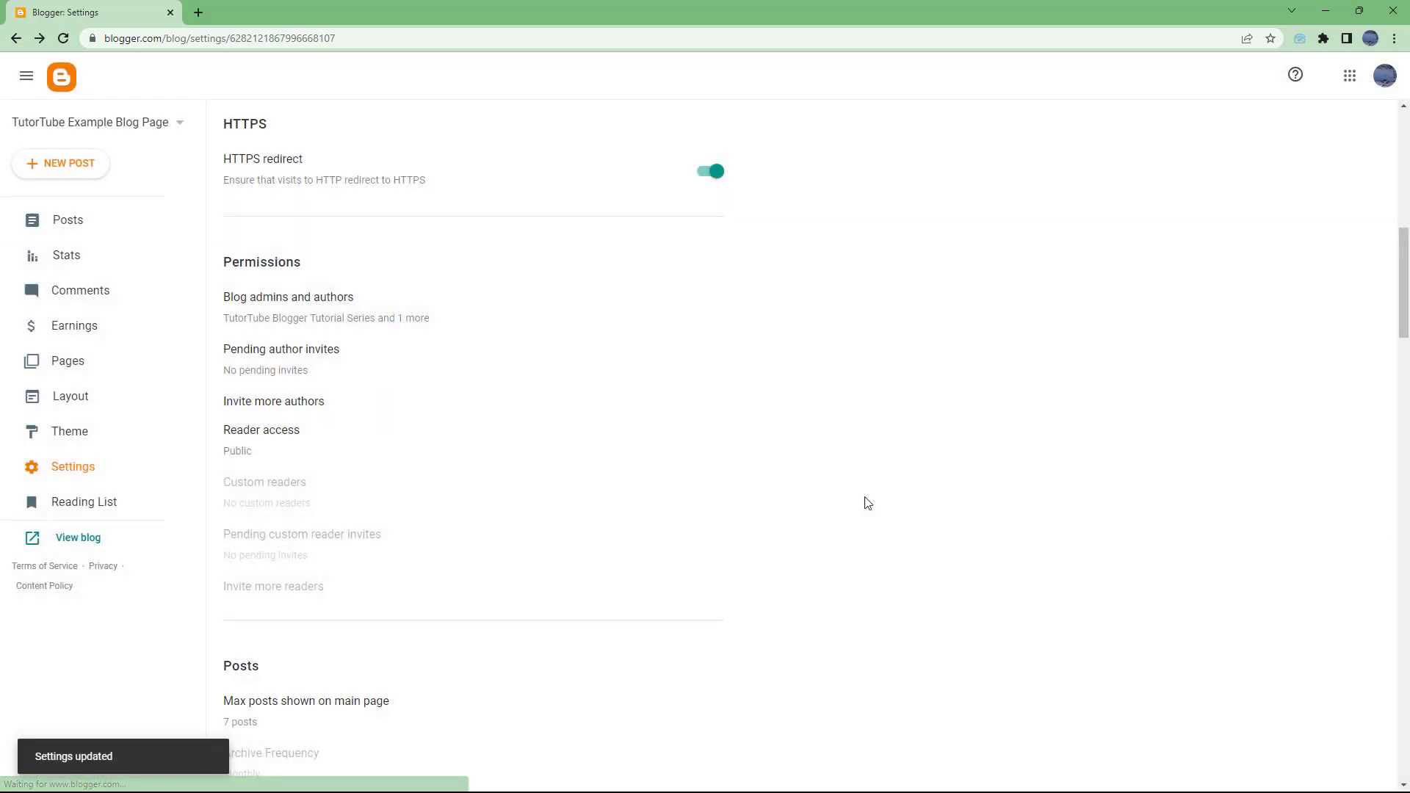
{"action": "left_click", "coordinate": [288, 297]}
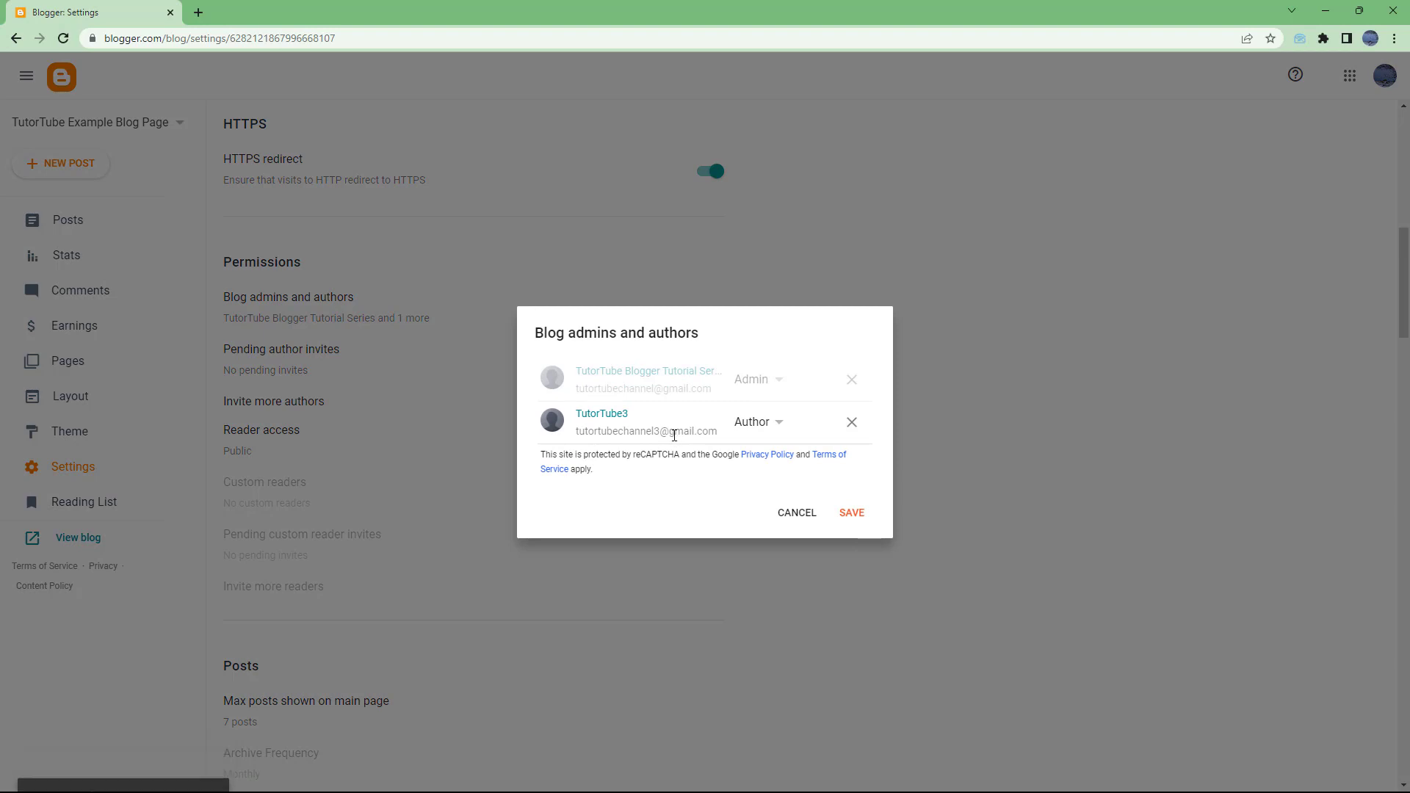
{"action": "left_click", "coordinate": [757, 421]}
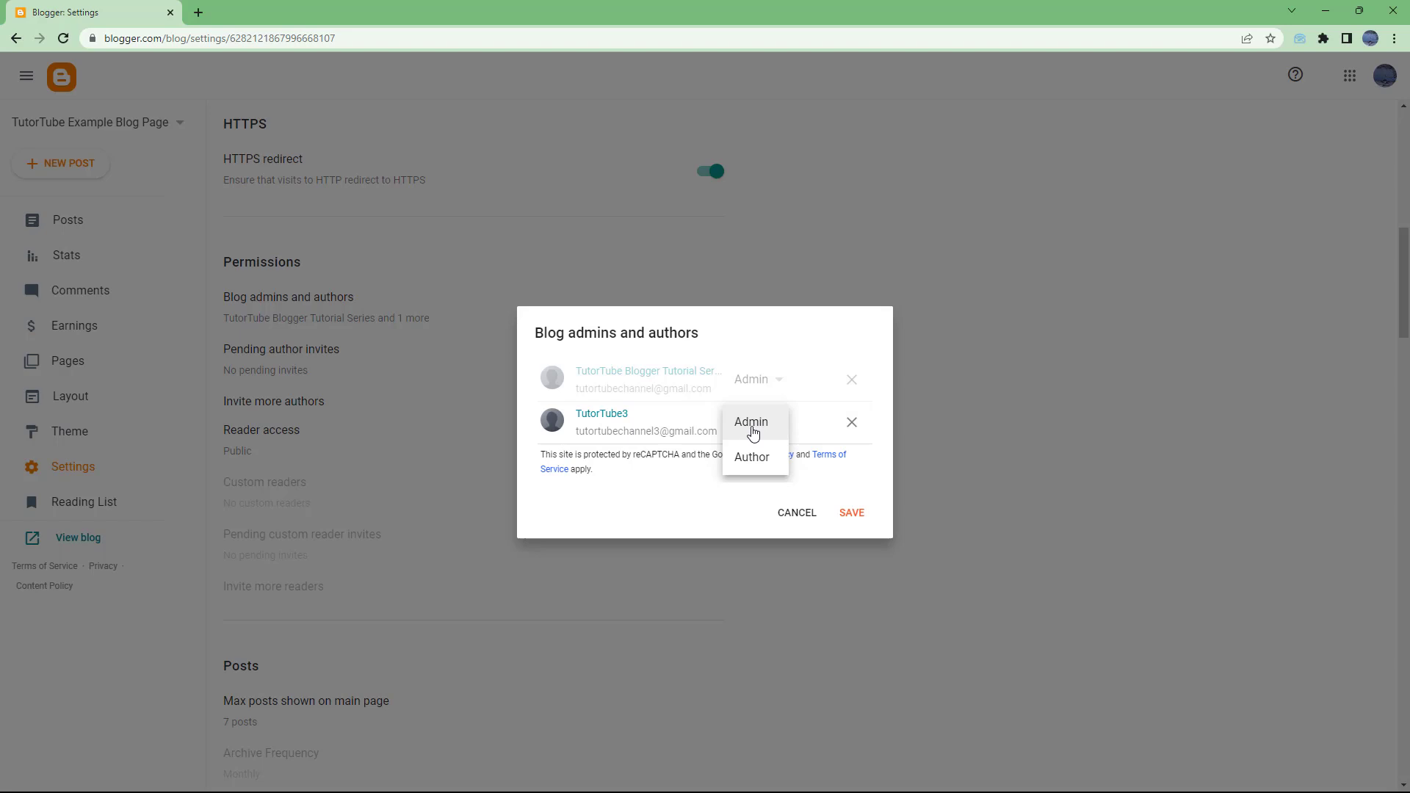
{"action": "left_click", "coordinate": [750, 421]}
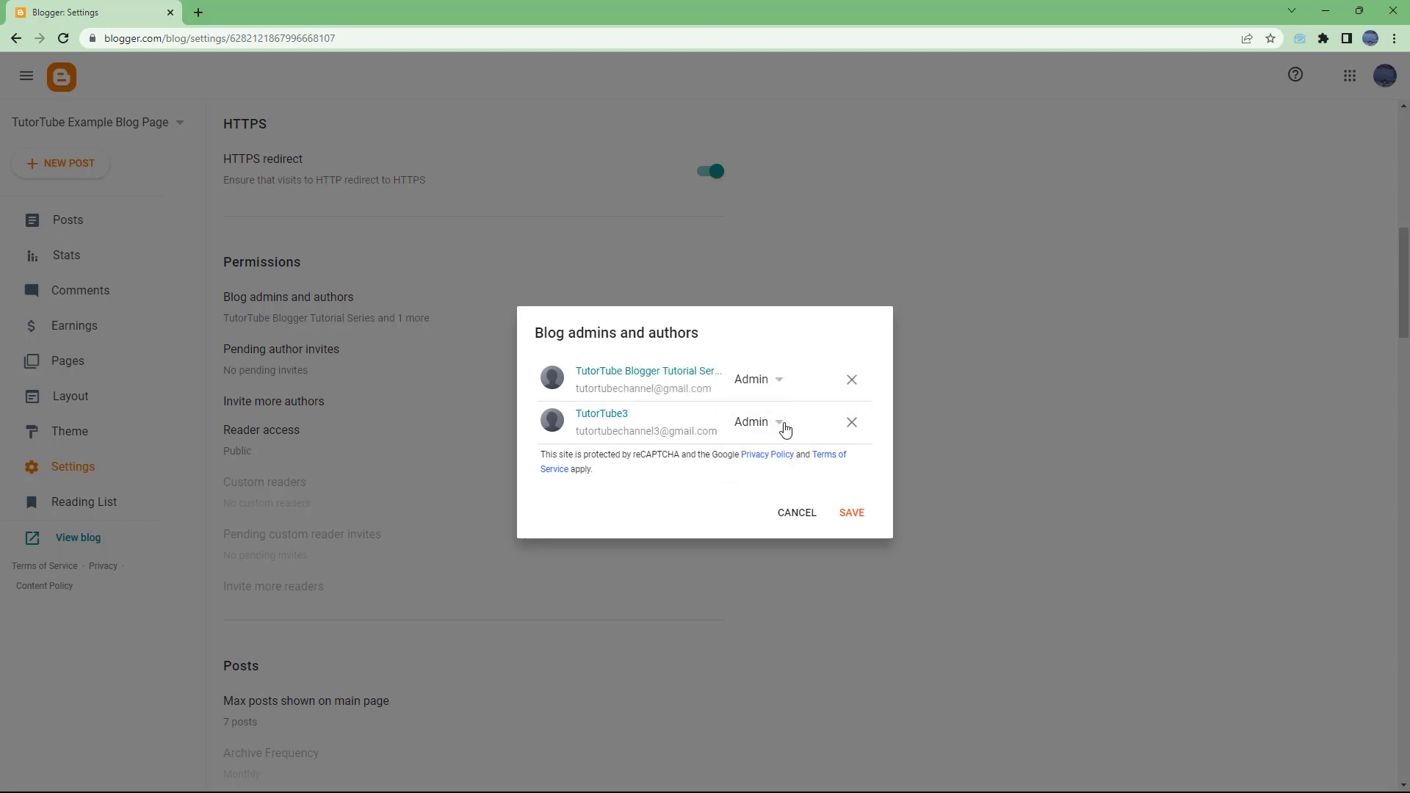
{"action": "left_click", "coordinate": [758, 423]}
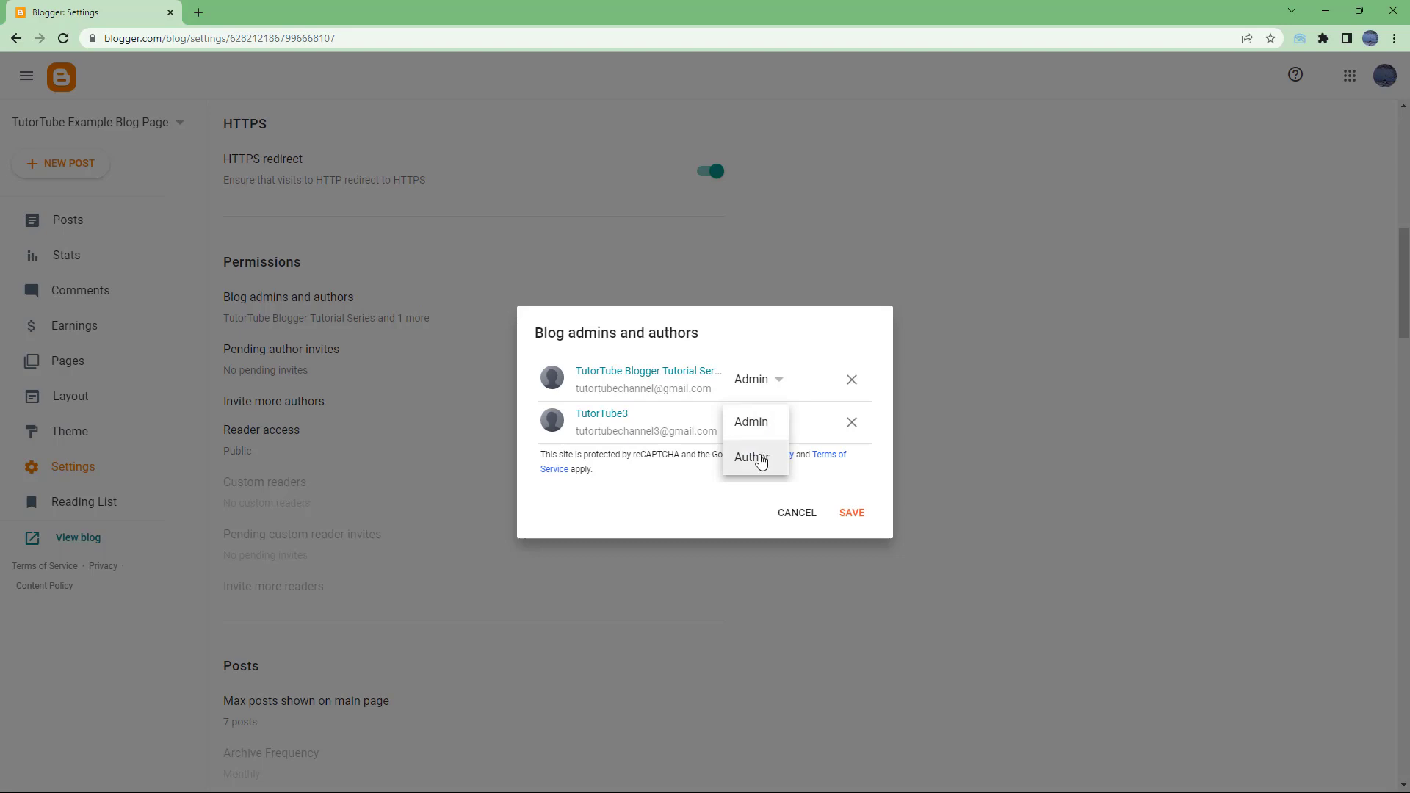
{"action": "left_click", "coordinate": [750, 457]}
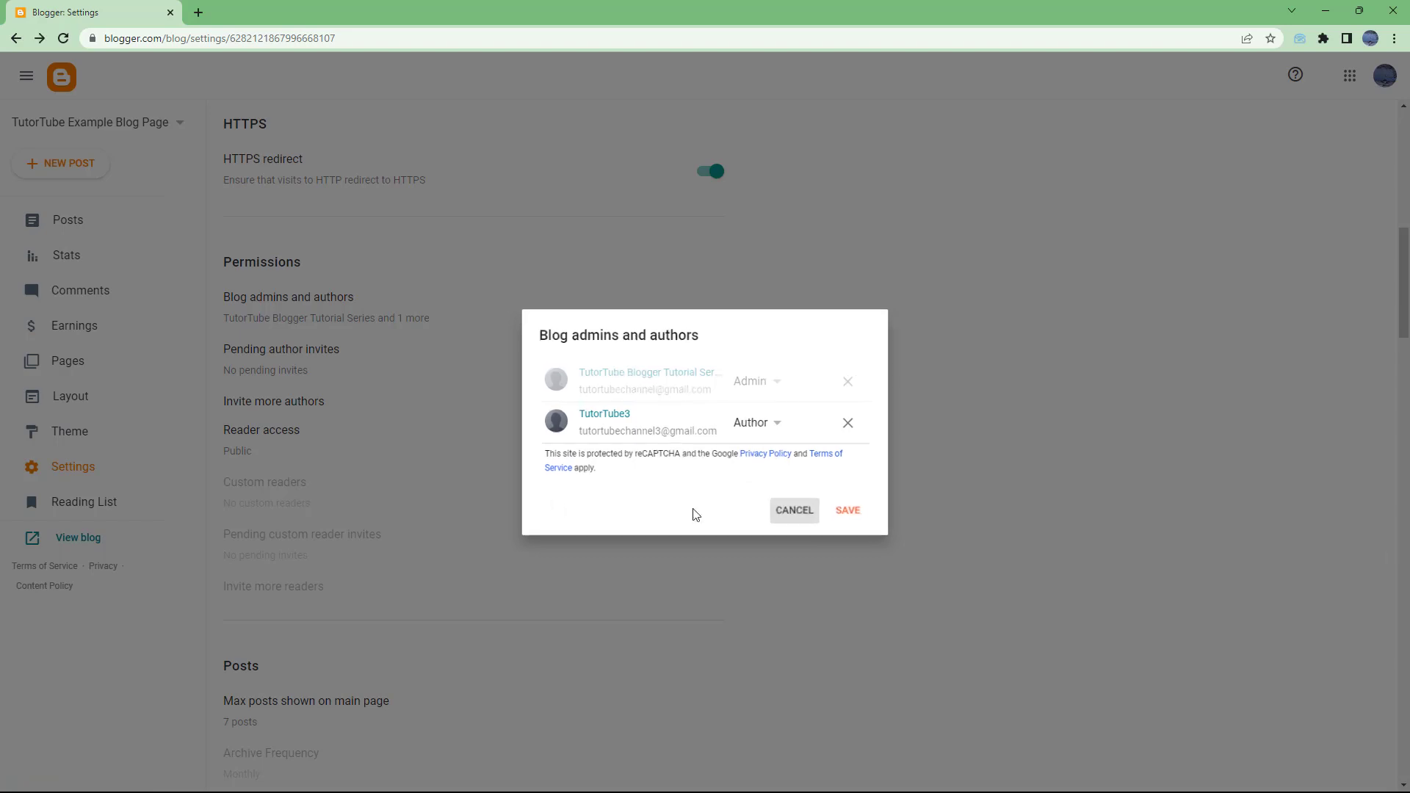
{"action": "left_click", "coordinate": [793, 510]}
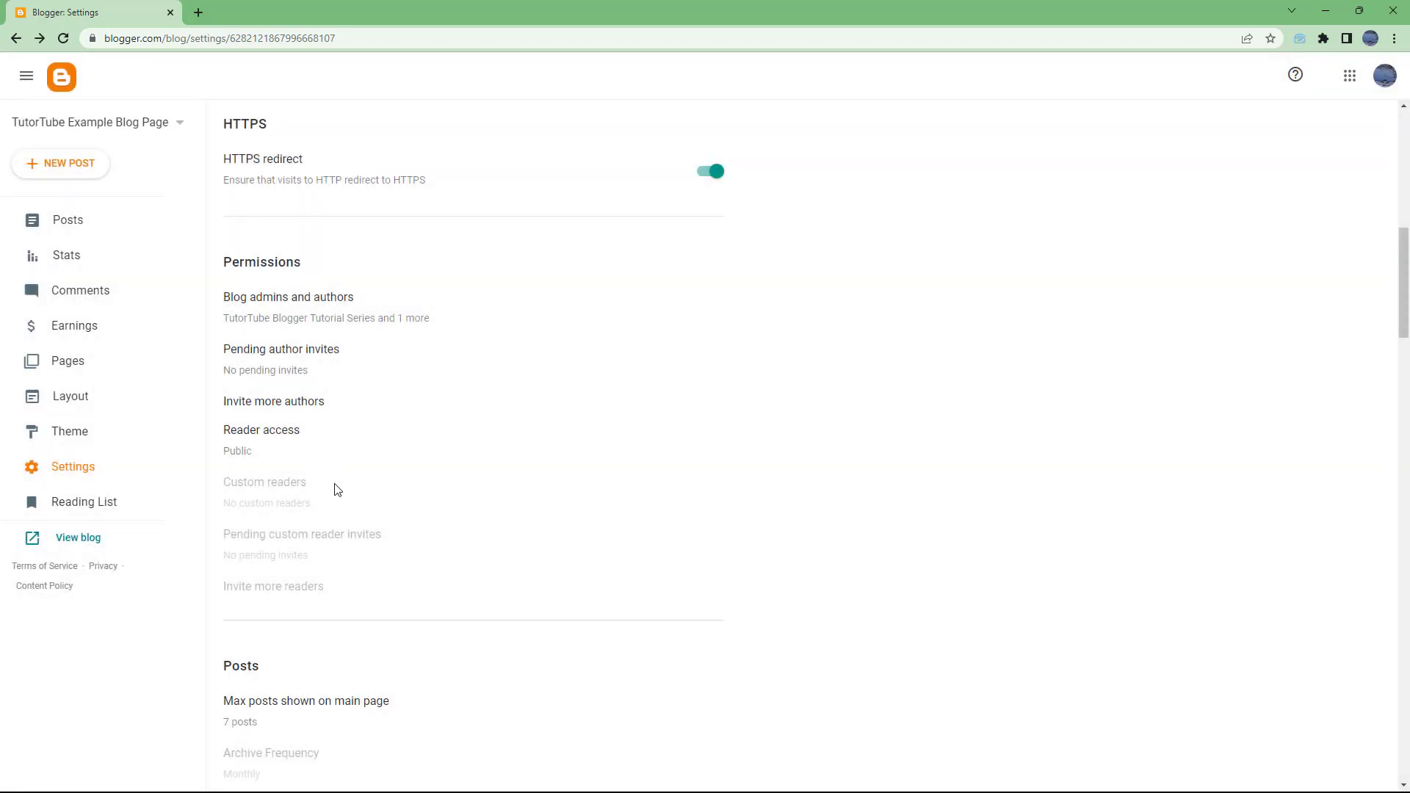
{"action": "mouse_move", "coordinate": [398, 440]}
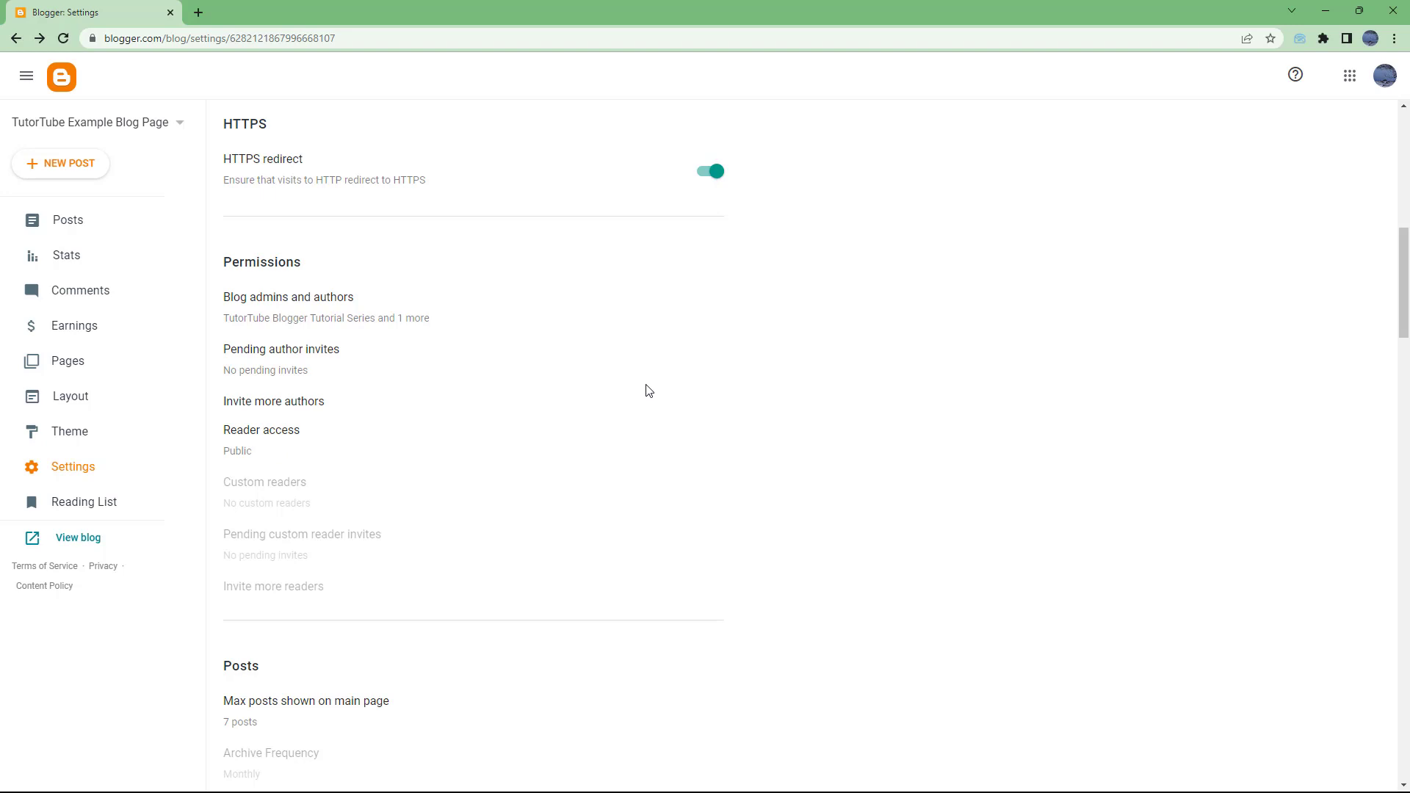
{"action": "mouse_move", "coordinate": [660, 423]}
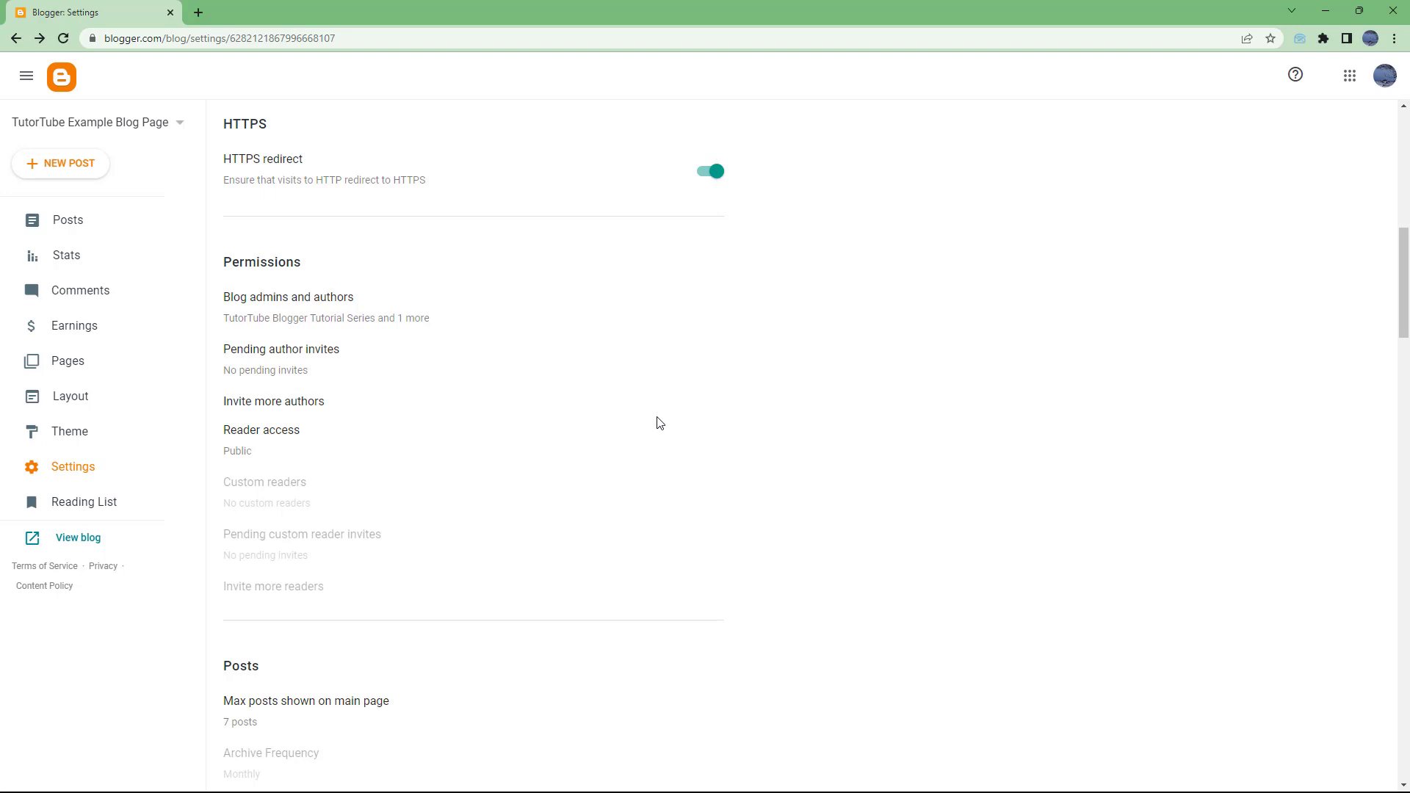